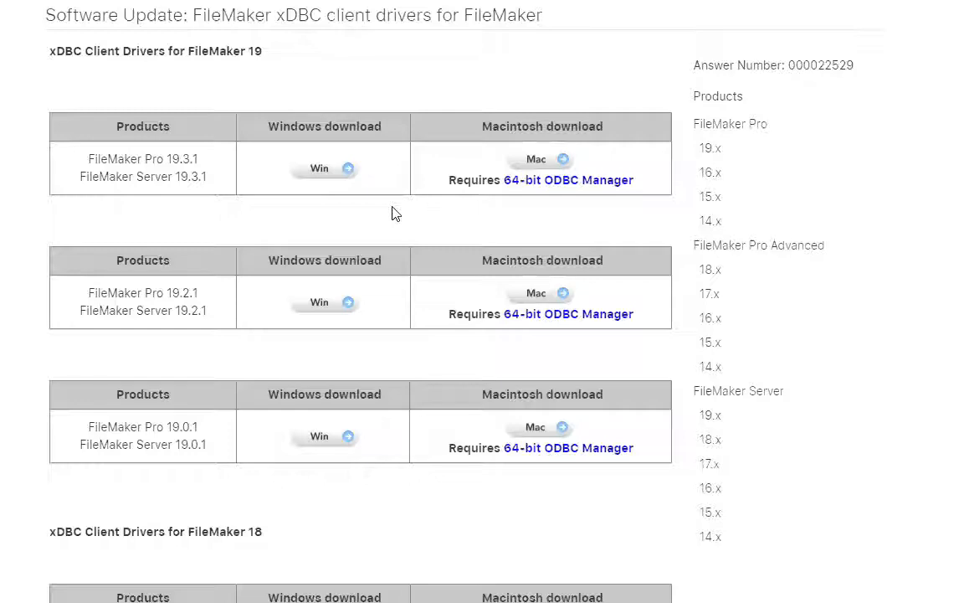
pyautogui.moveTo(253, 334)
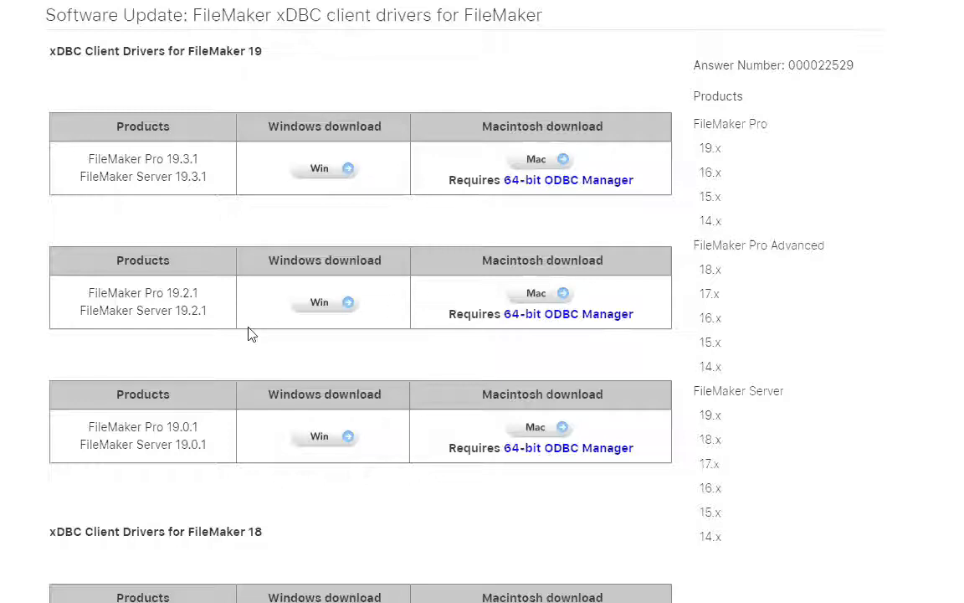
# Scroll through the xDBC client driver downloads listing versions 19 back to 13.
pyautogui.scroll(-3)
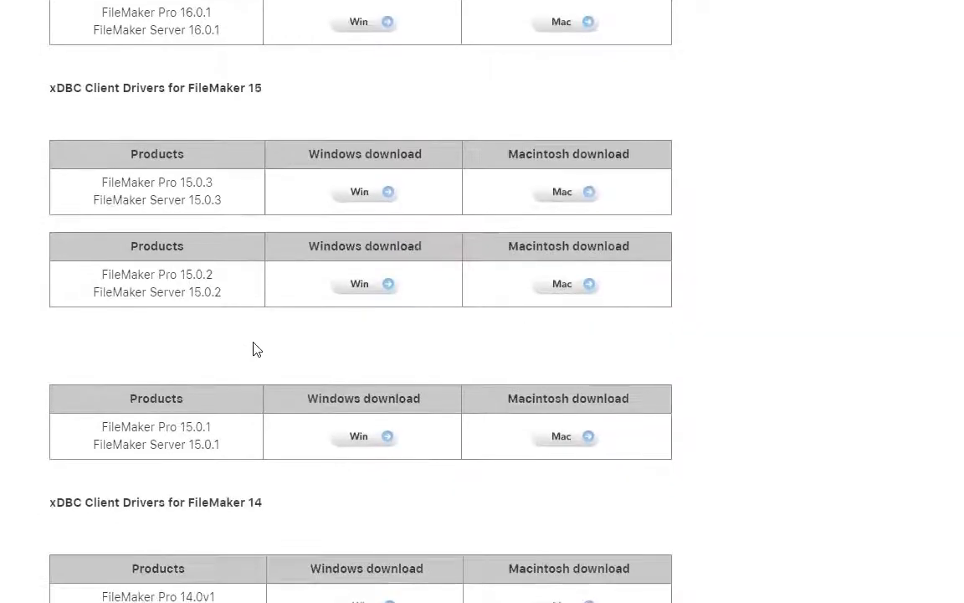
pyautogui.scroll(-3)
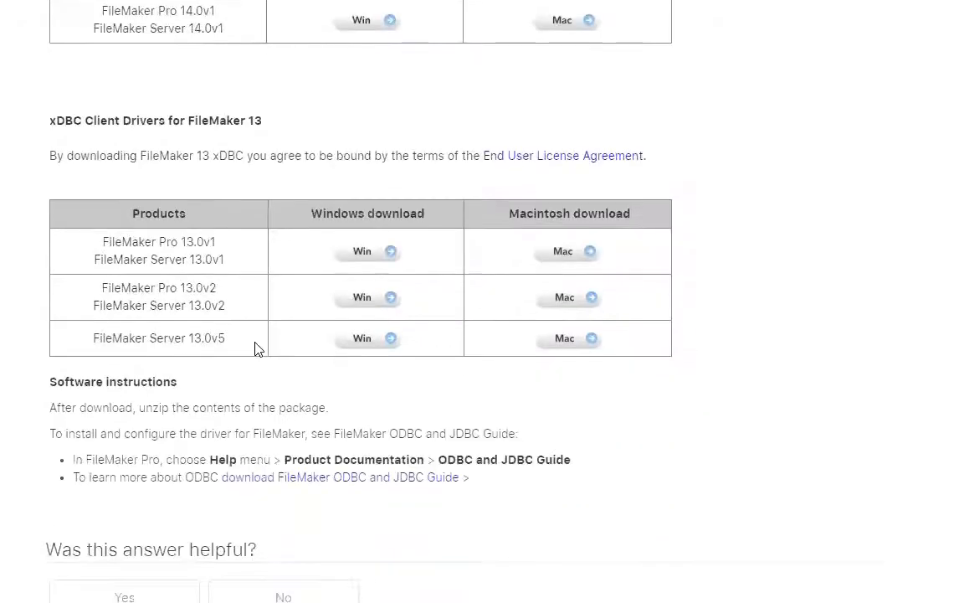
pyautogui.scroll(3)
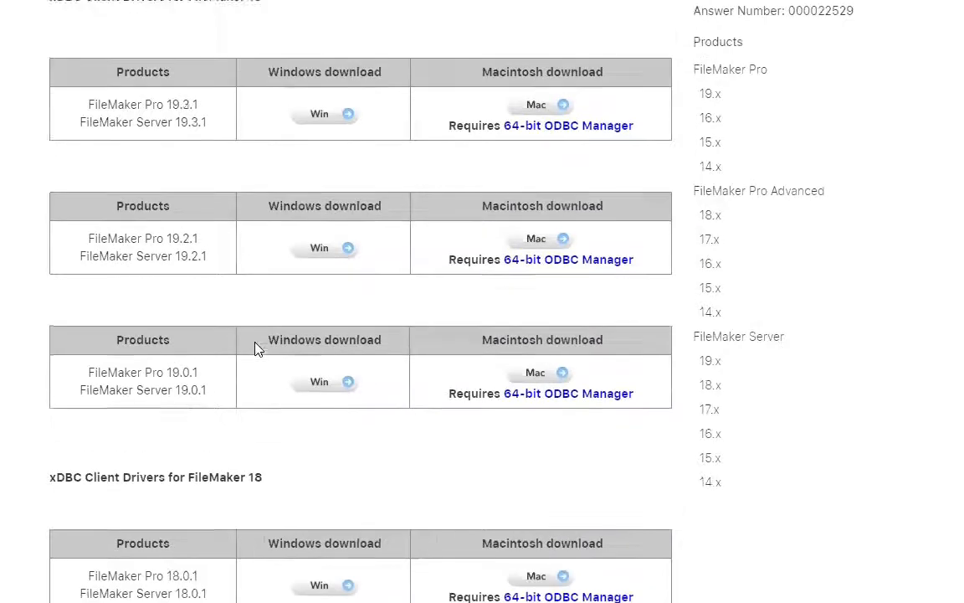
pyautogui.scroll(3)
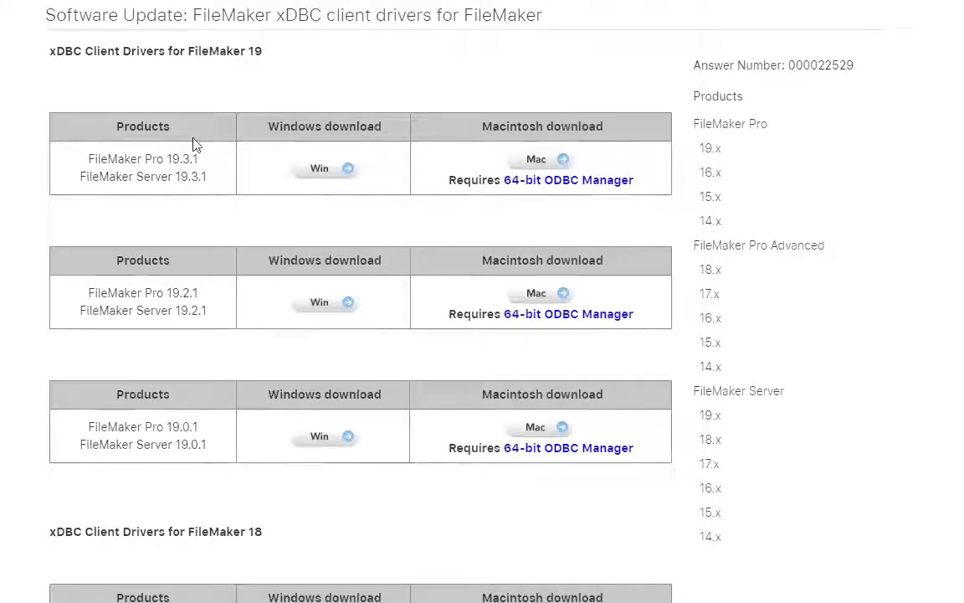
pyautogui.moveTo(384, 164)
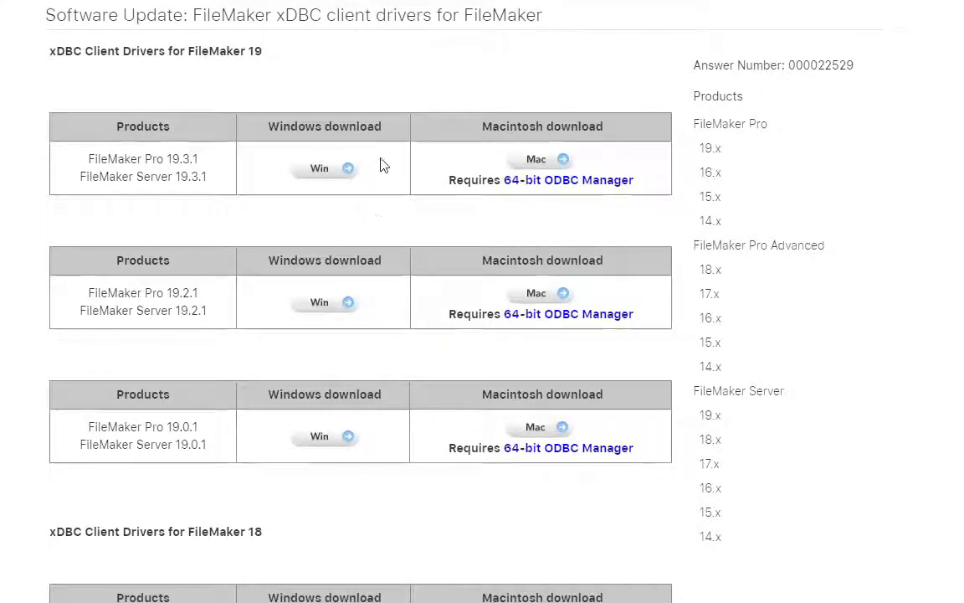
pyautogui.moveTo(329, 175)
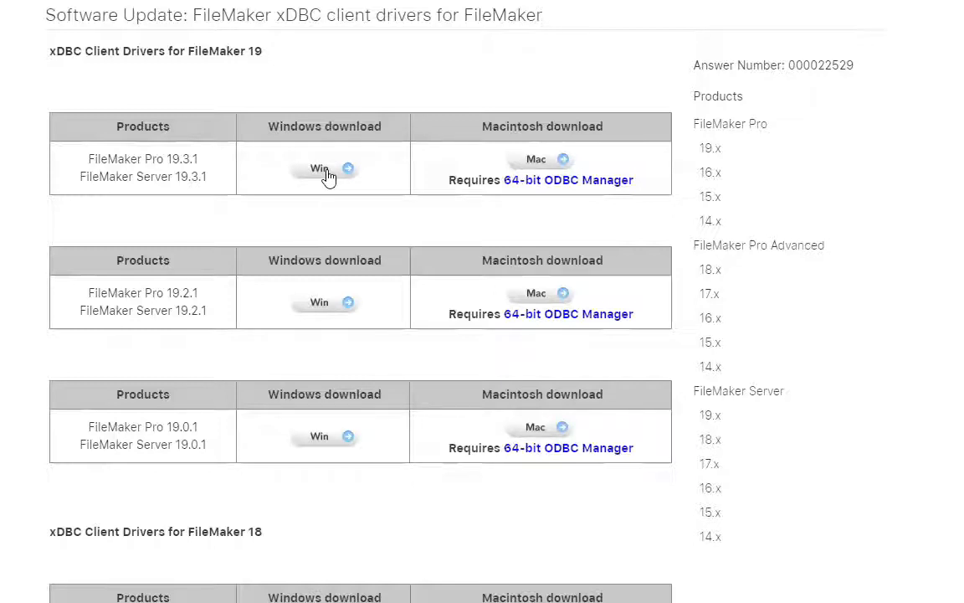
pyautogui.moveTo(333, 219)
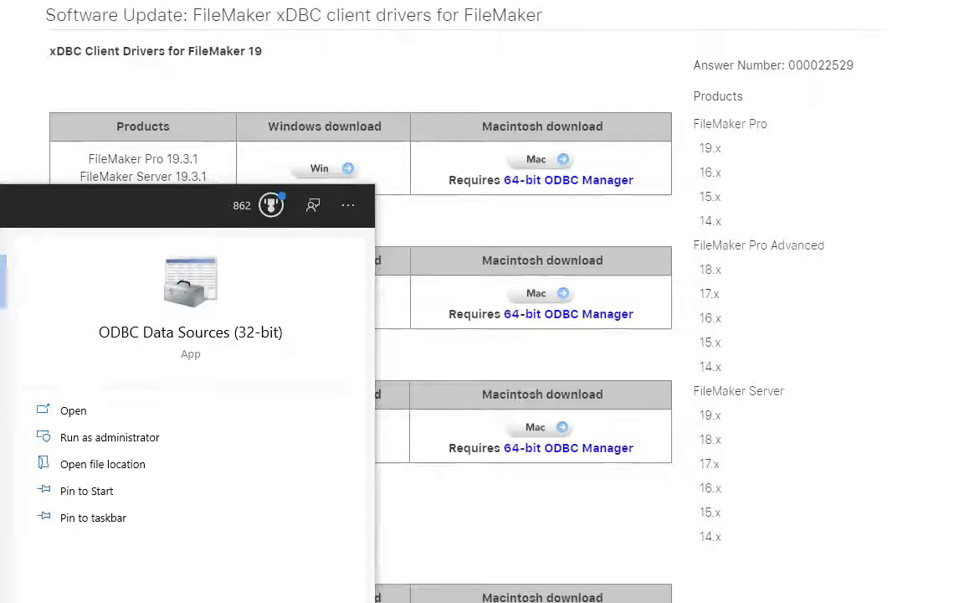
# Launch the 32-bit ODBC administrator and compare the System DSN and User DSN lists.
pyautogui.click(73, 411)
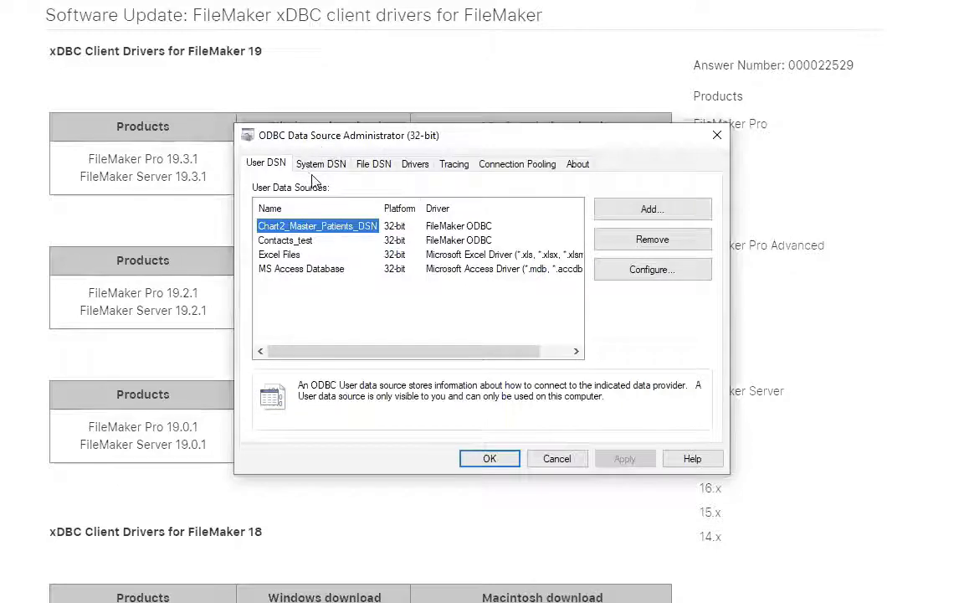
pyautogui.click(320, 163)
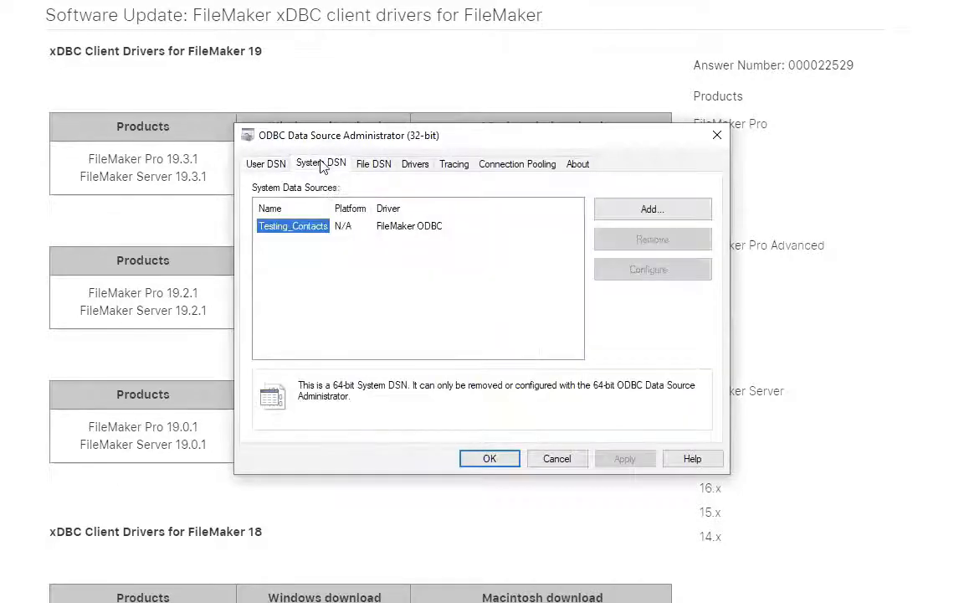
pyautogui.moveTo(270, 173)
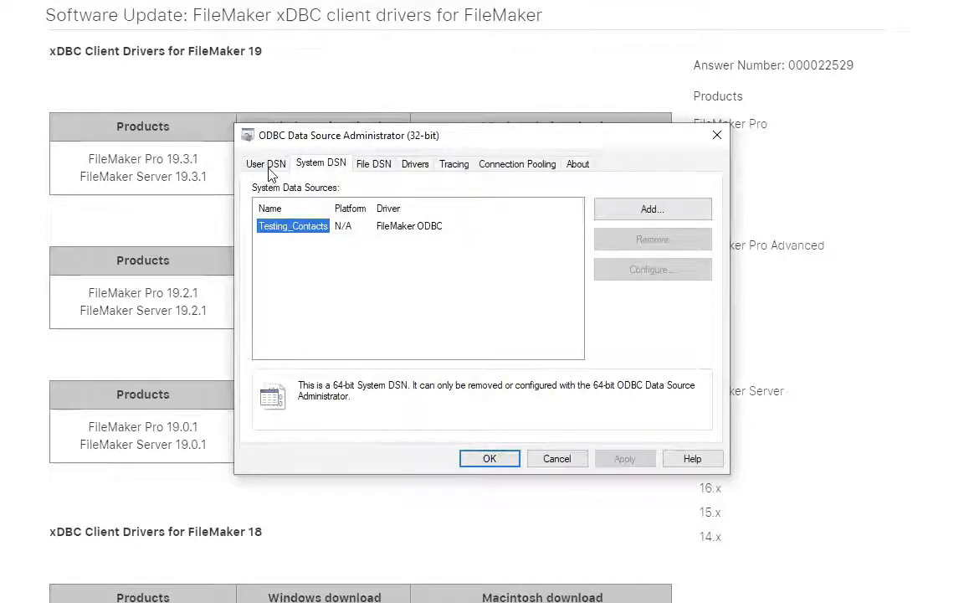
pyautogui.click(265, 163)
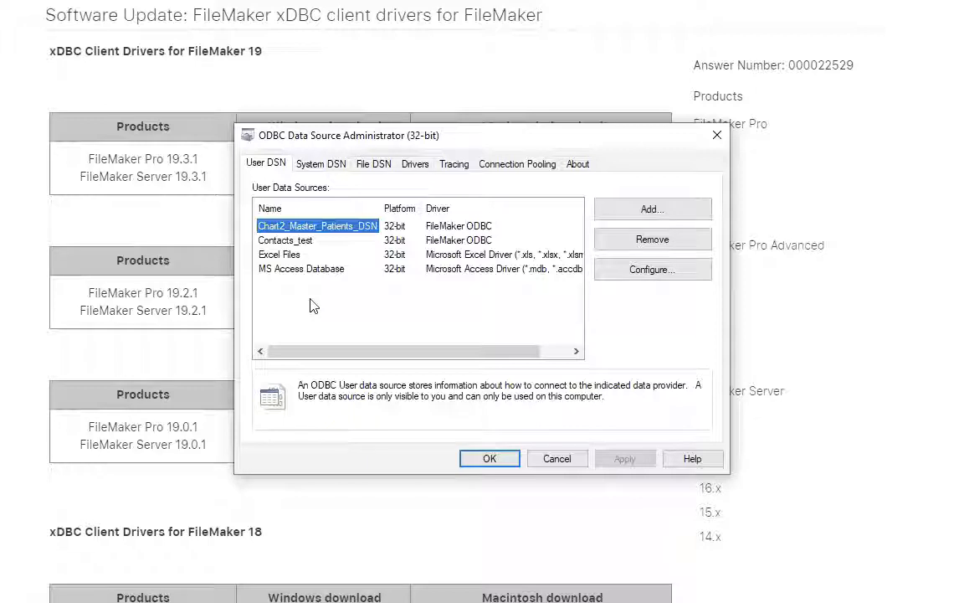
pyautogui.moveTo(375, 317)
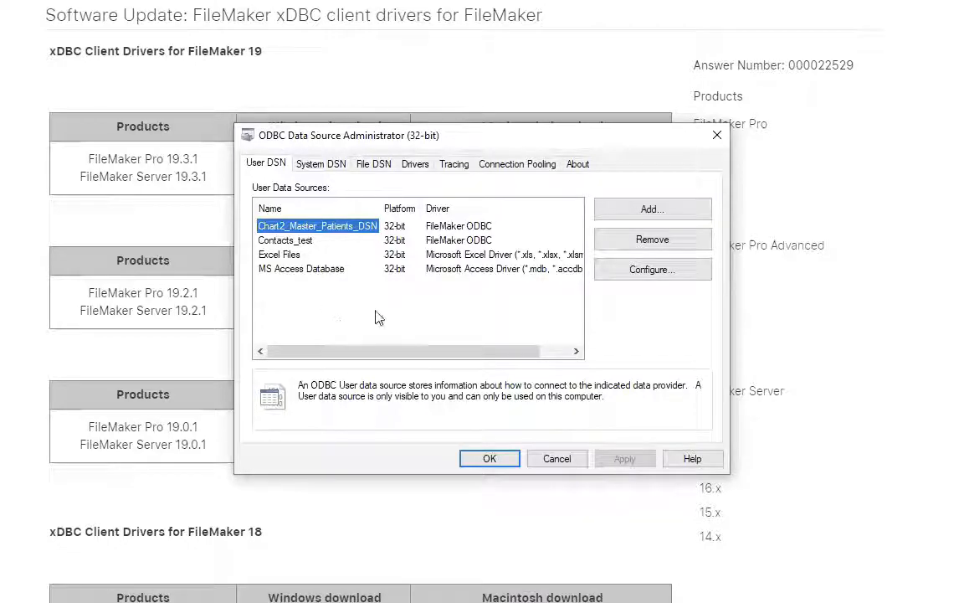
pyautogui.moveTo(513, 296)
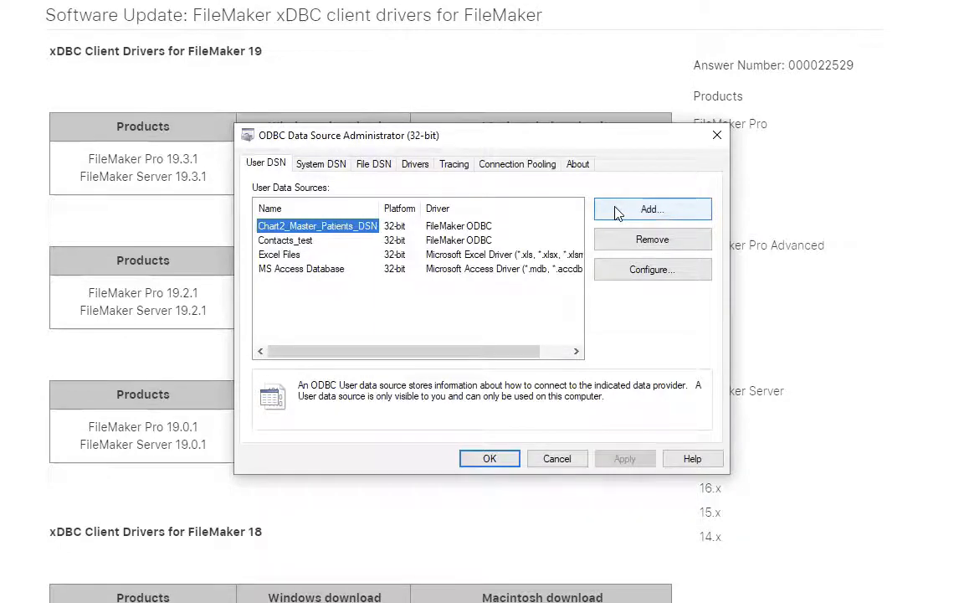
# Add a FileMaker ODBC user data source named 'Test Contact'.
pyautogui.click(652, 209)
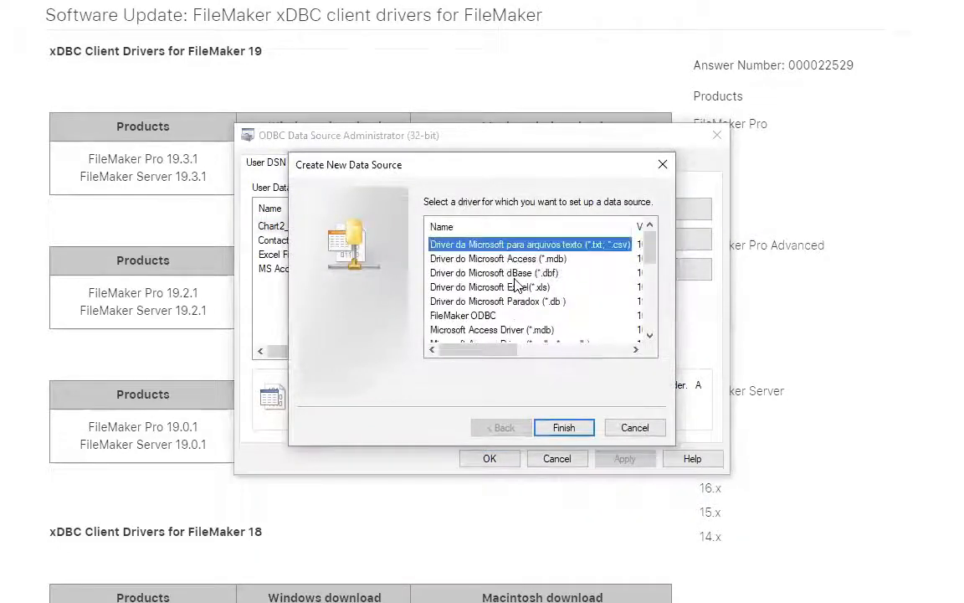
pyautogui.moveTo(450, 321)
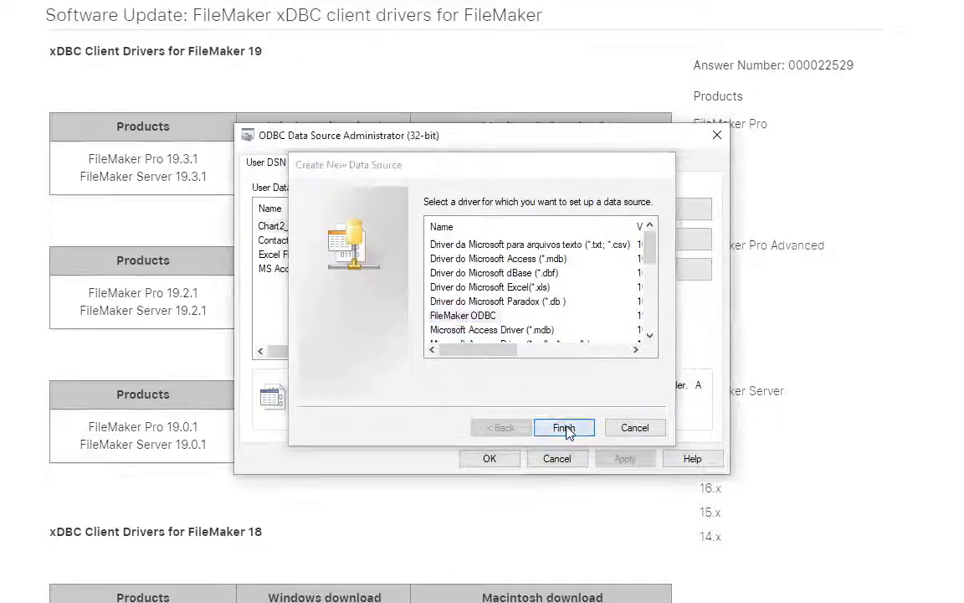
pyautogui.click(564, 428)
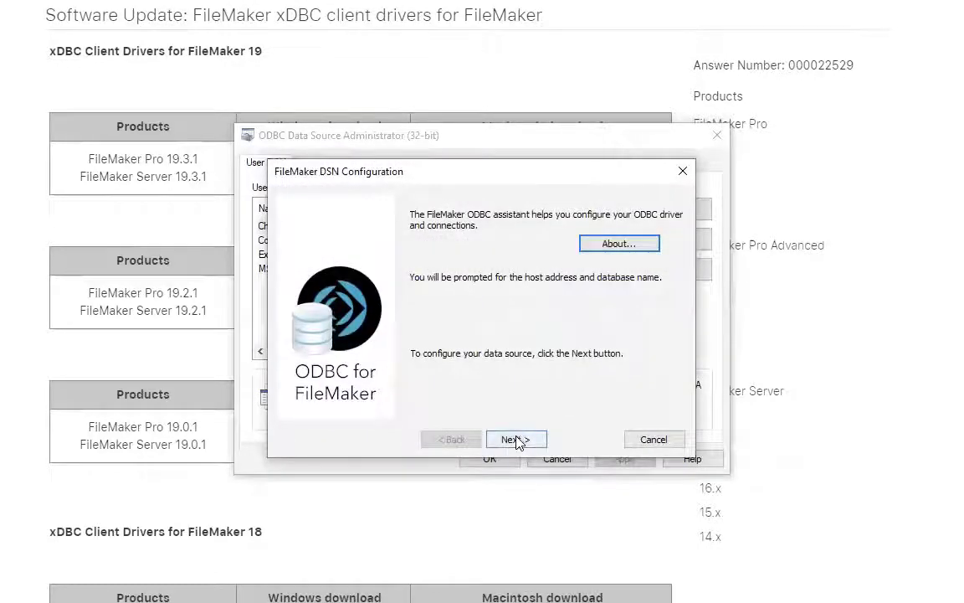
pyautogui.click(515, 439)
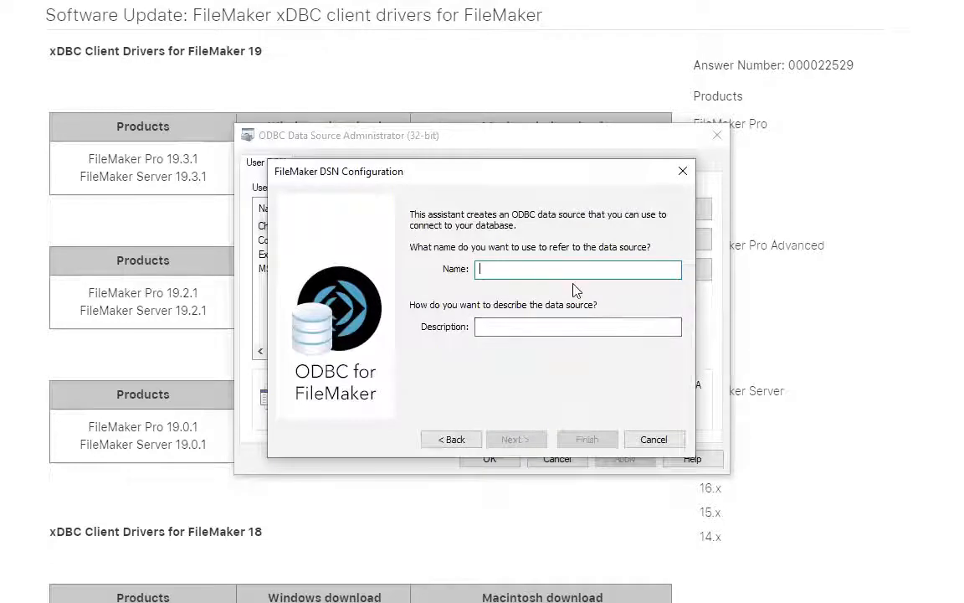
pyautogui.moveTo(633, 295)
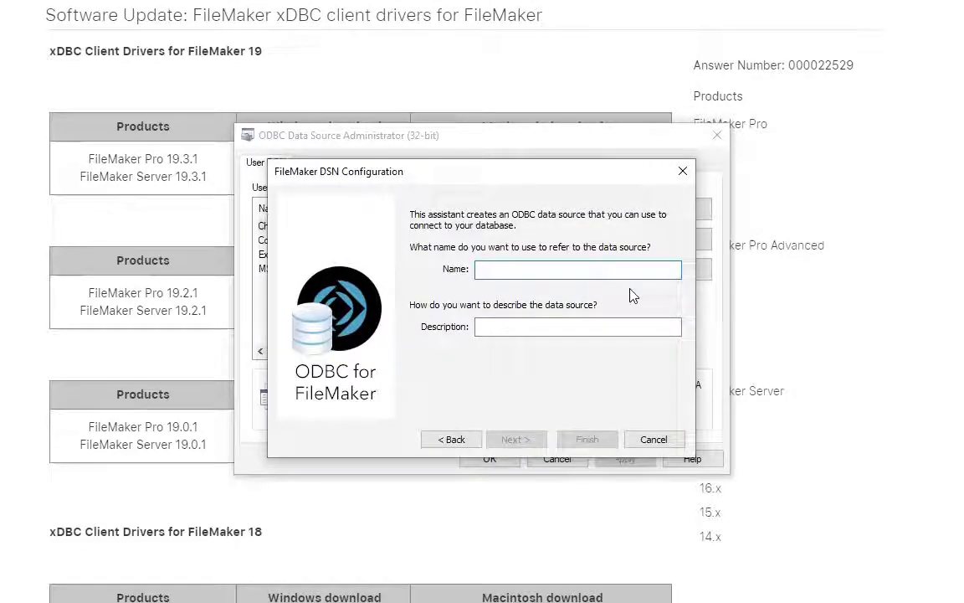
pyautogui.write('Test')
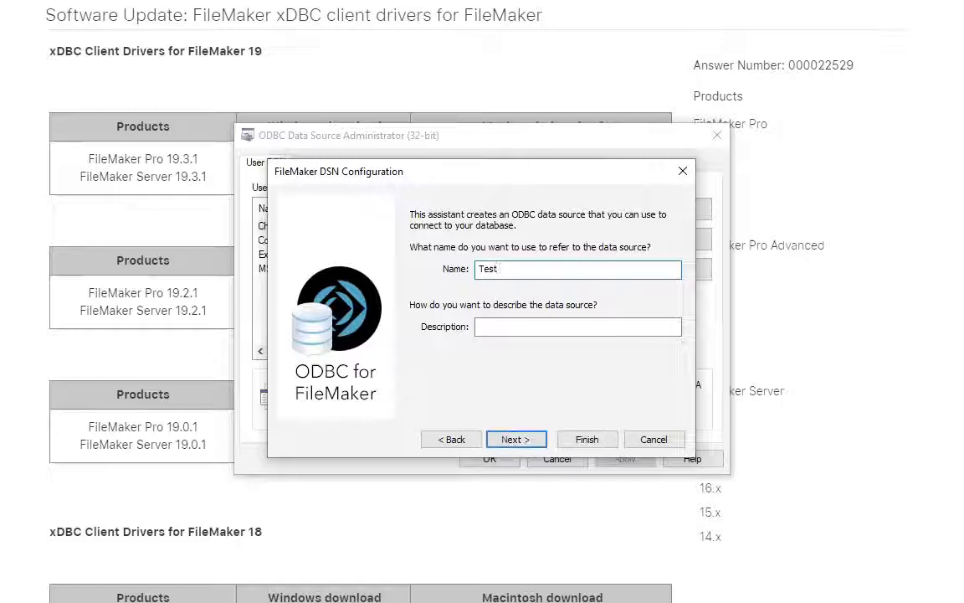
pyautogui.write('Contact')
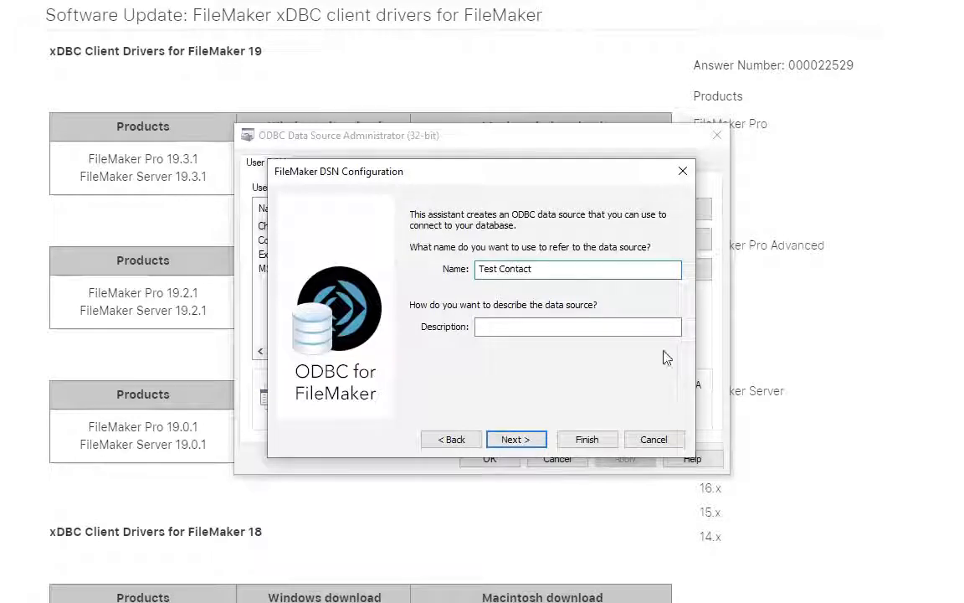
# Set host cedar.portagebay.com and enable fetching the host's available database names.
pyautogui.click(516, 439)
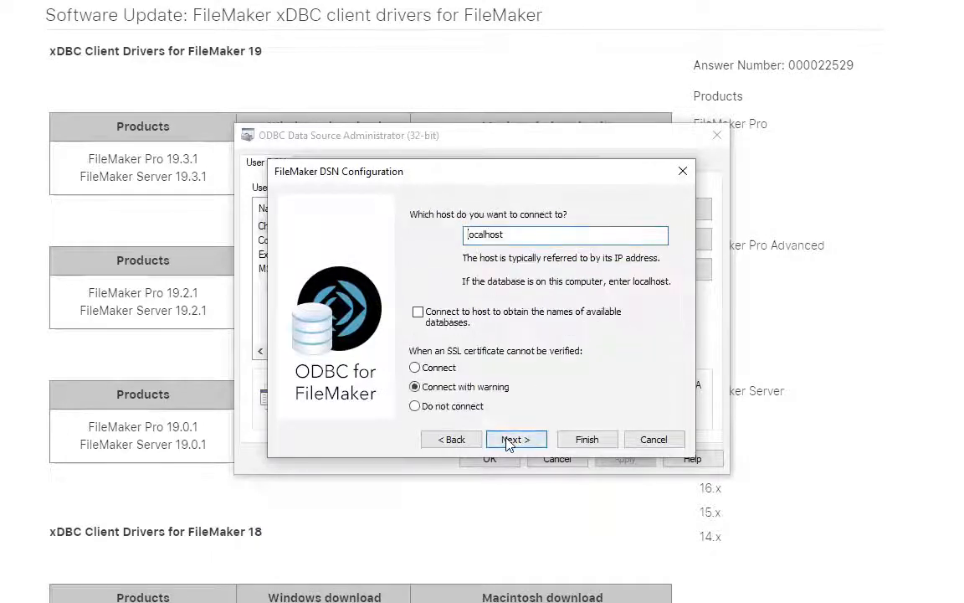
pyautogui.moveTo(496, 296)
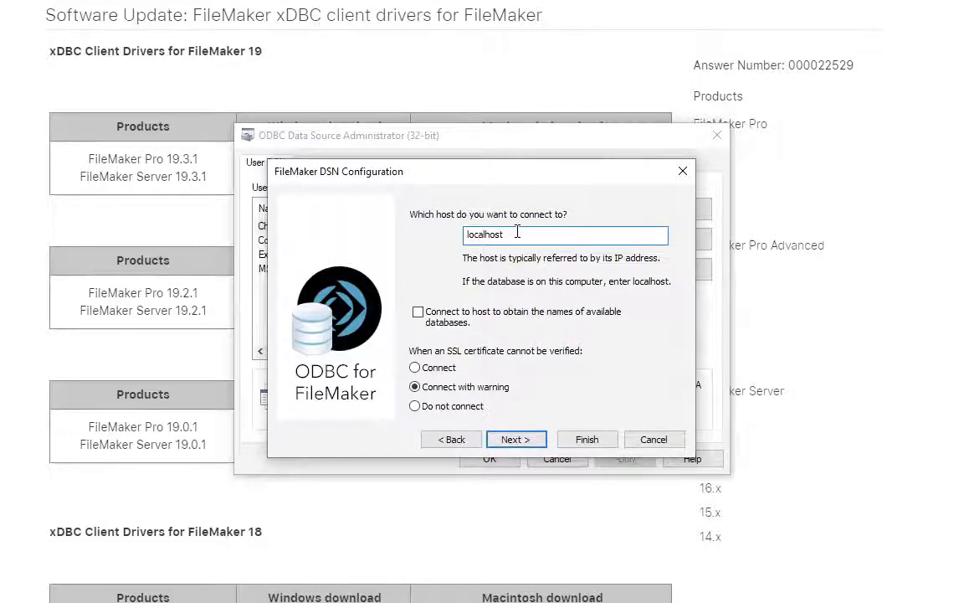
pyautogui.write('cedar')
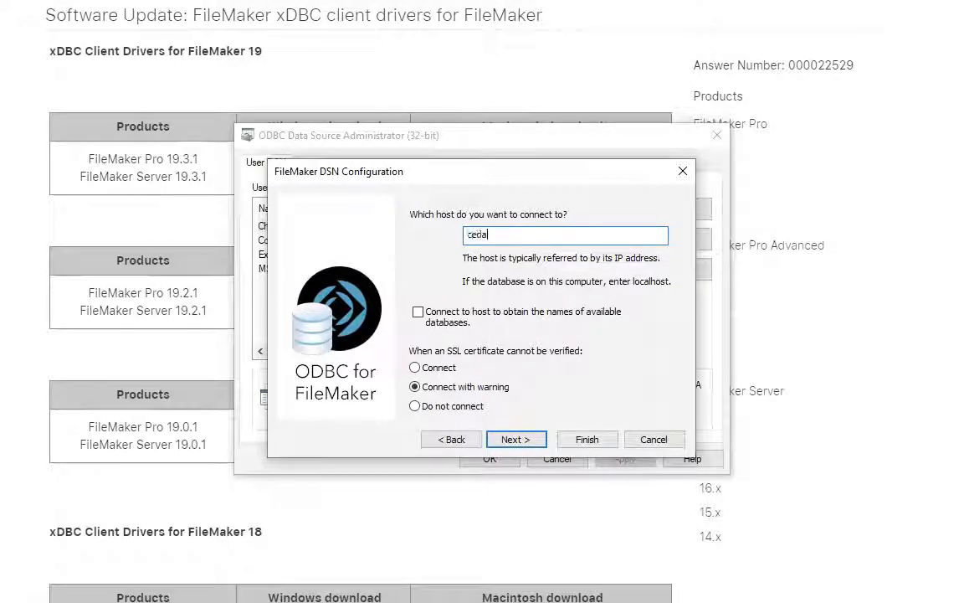
pyautogui.write('r.por')
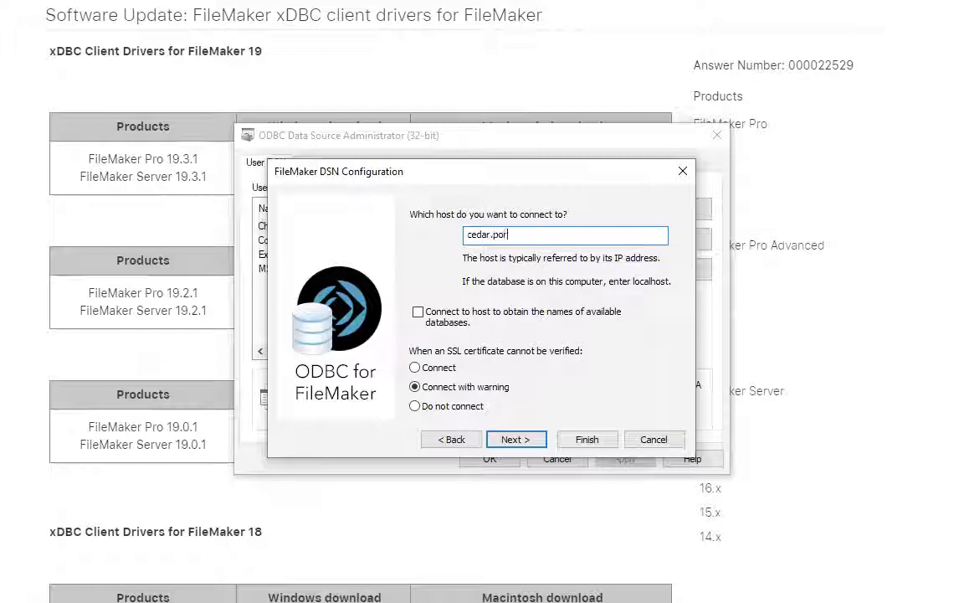
pyautogui.write('tageba')
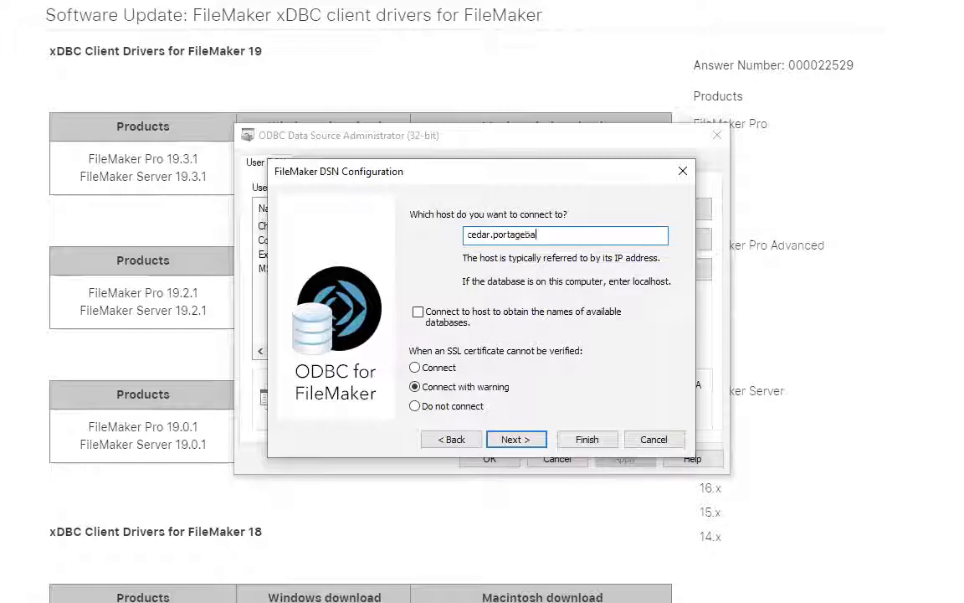
pyautogui.write('y.com')
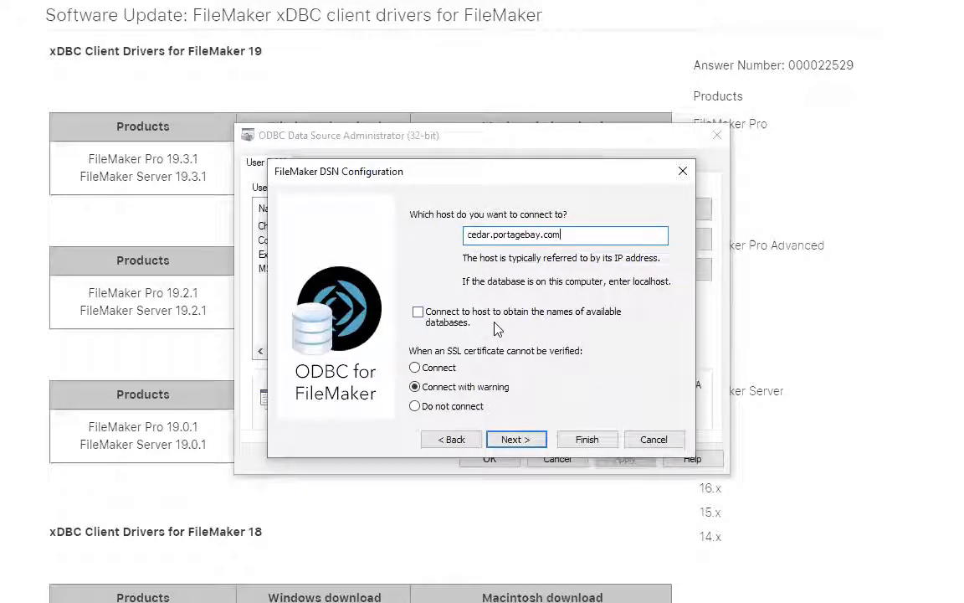
pyautogui.moveTo(418, 295)
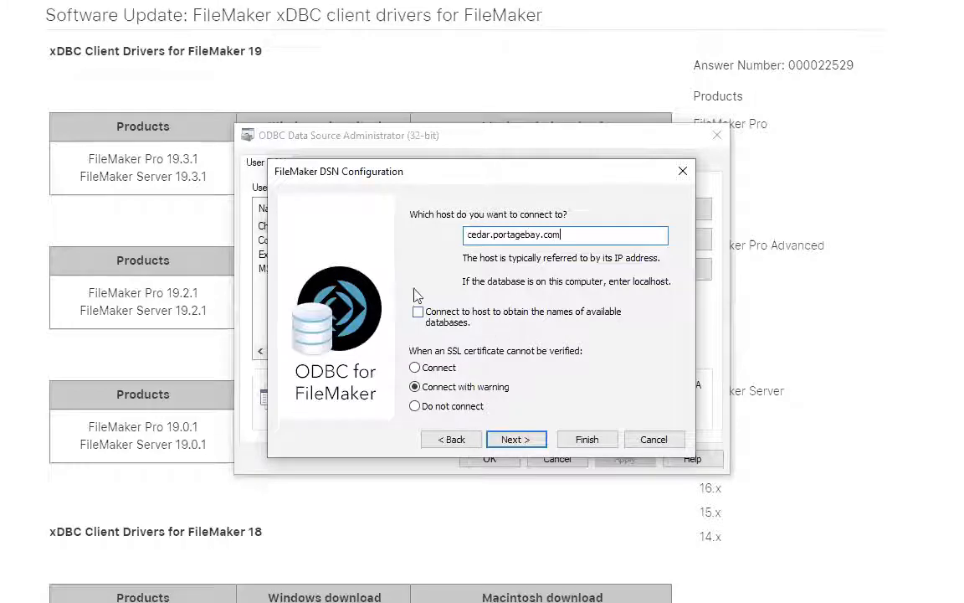
pyautogui.moveTo(569, 252)
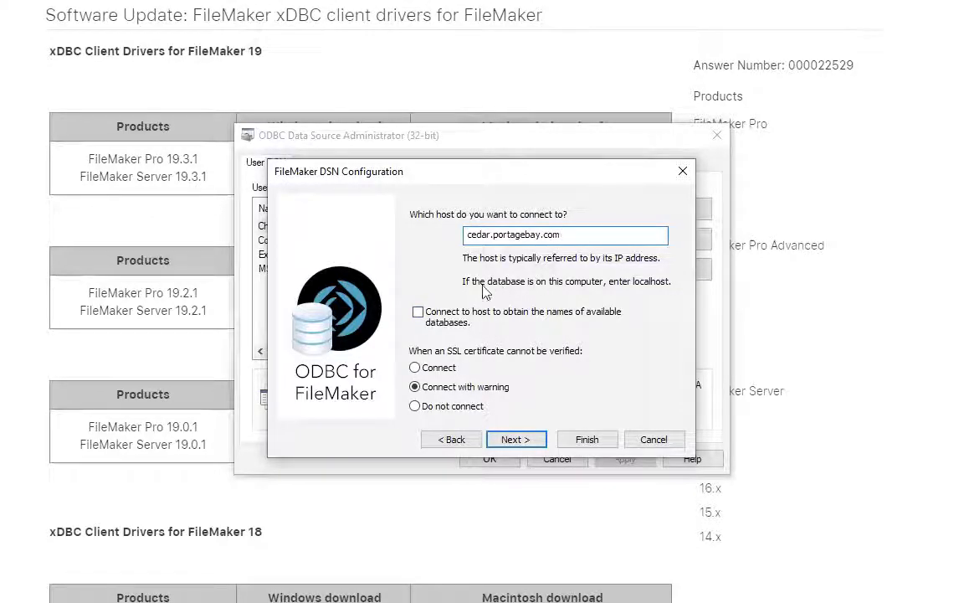
pyautogui.click(417, 311)
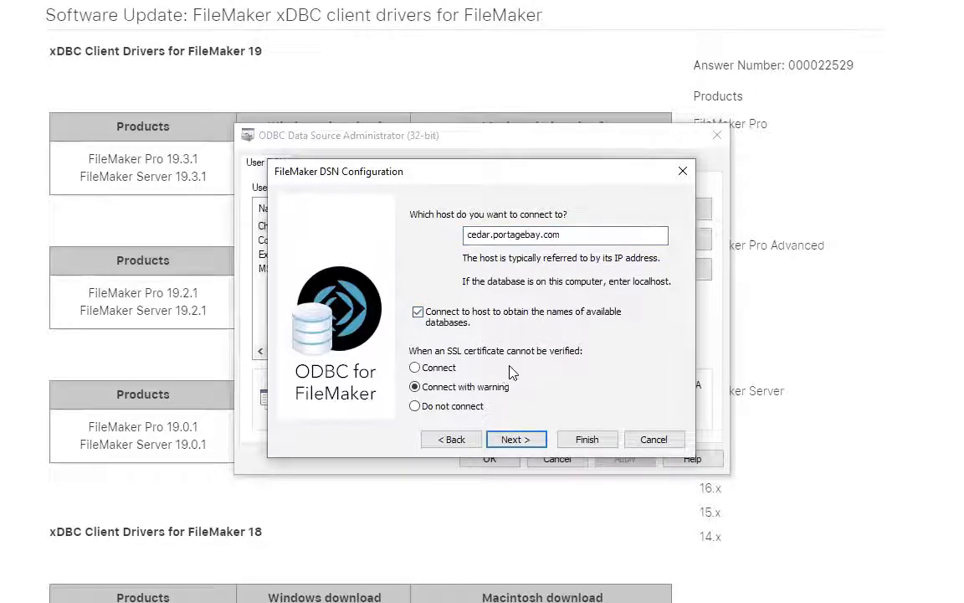
pyautogui.moveTo(513, 420)
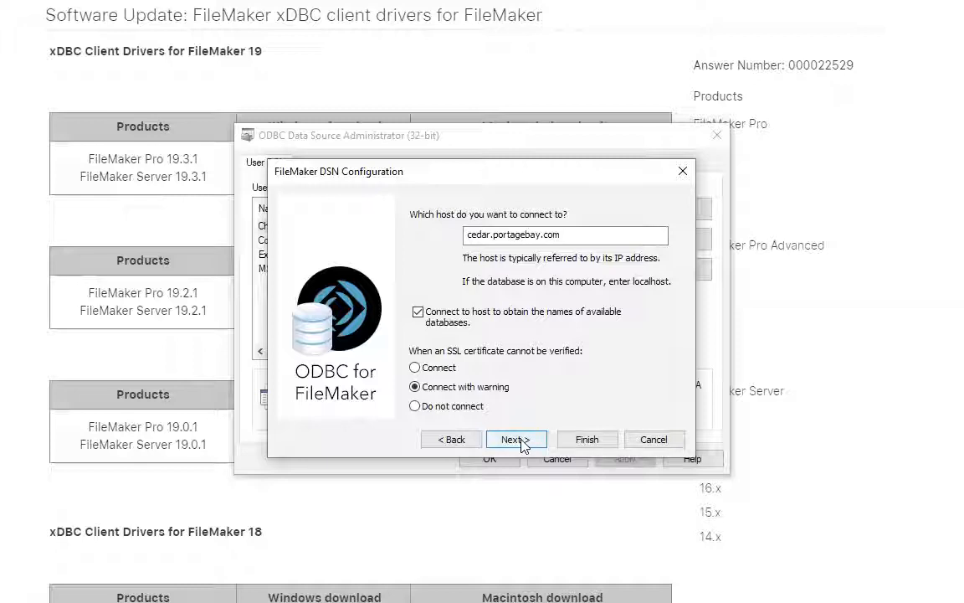
pyautogui.moveTo(411, 582)
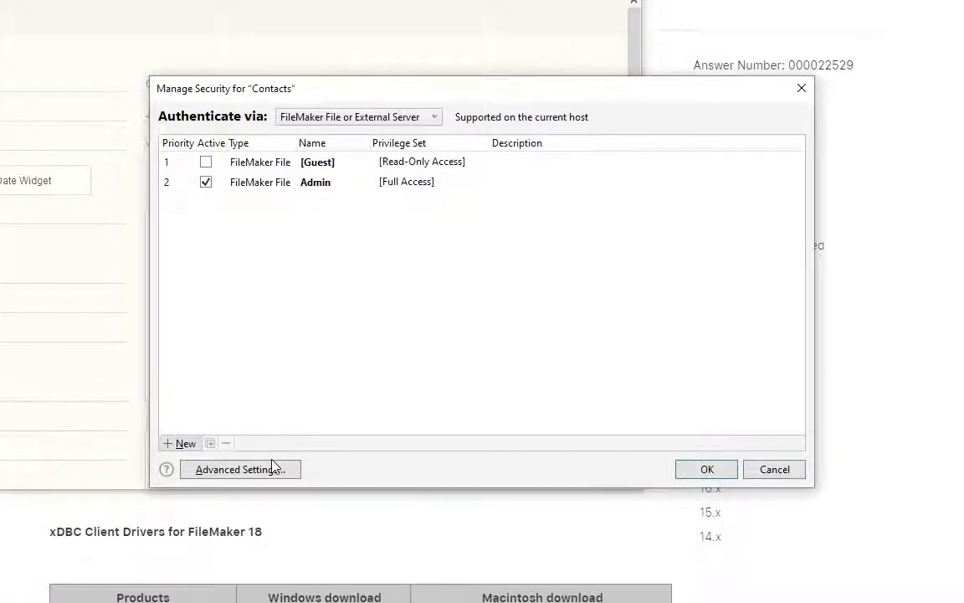
# Keep 'Access via ODBC/JDBC' enabled for the [Full Access] privilege set and confirm.
pyautogui.click(240, 469)
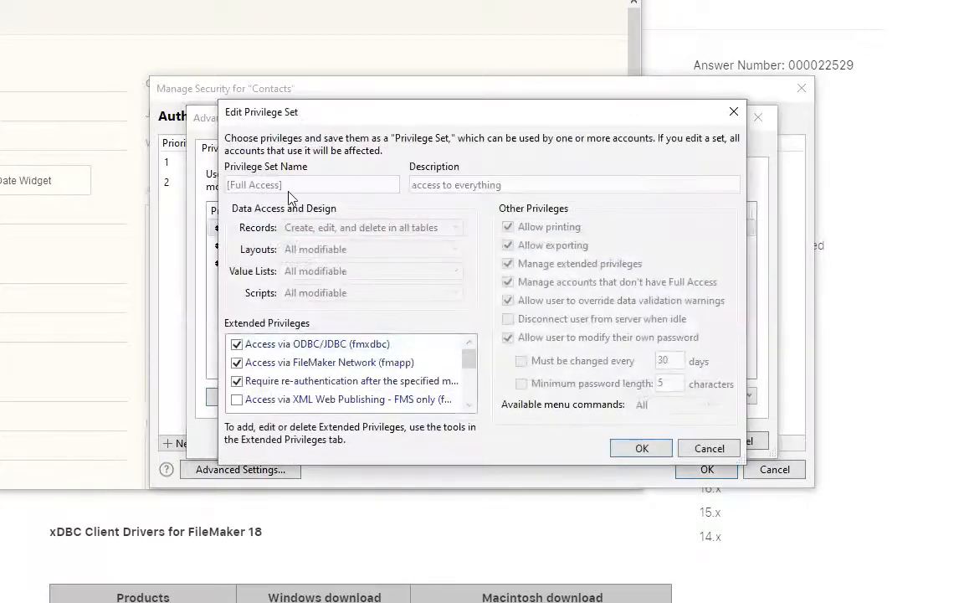
pyautogui.click(237, 343)
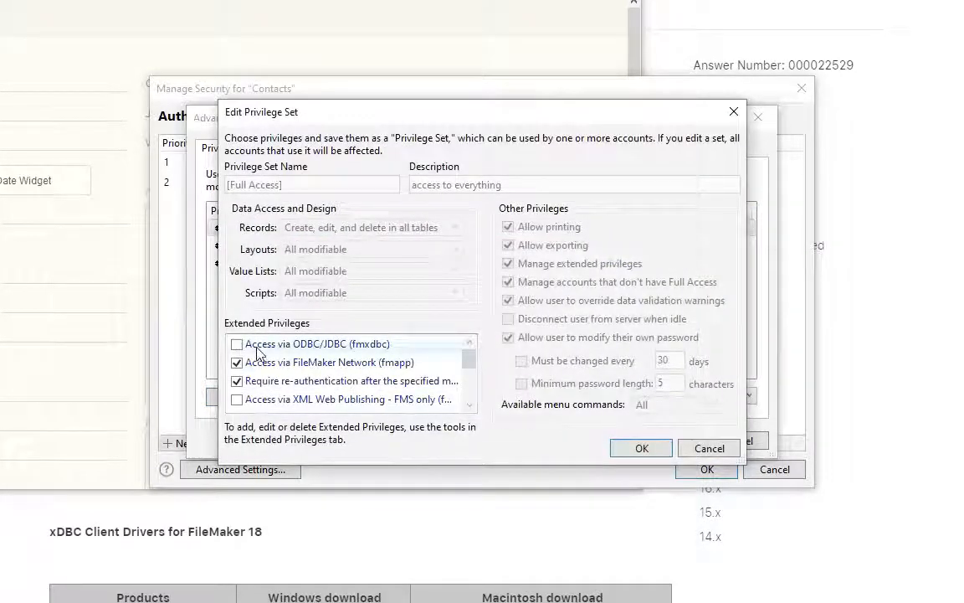
pyautogui.click(237, 344)
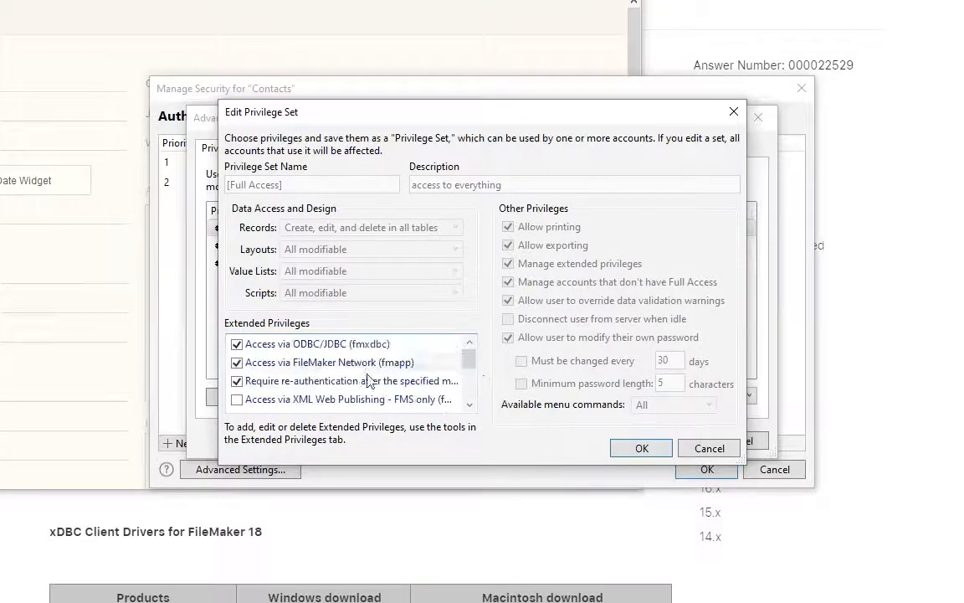
pyautogui.moveTo(641, 447)
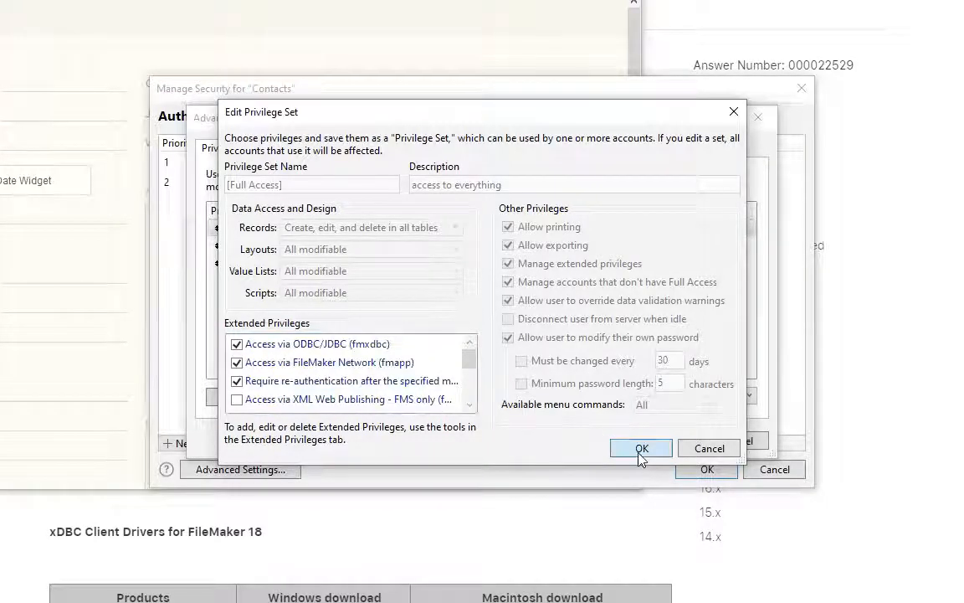
pyautogui.moveTo(248, 316)
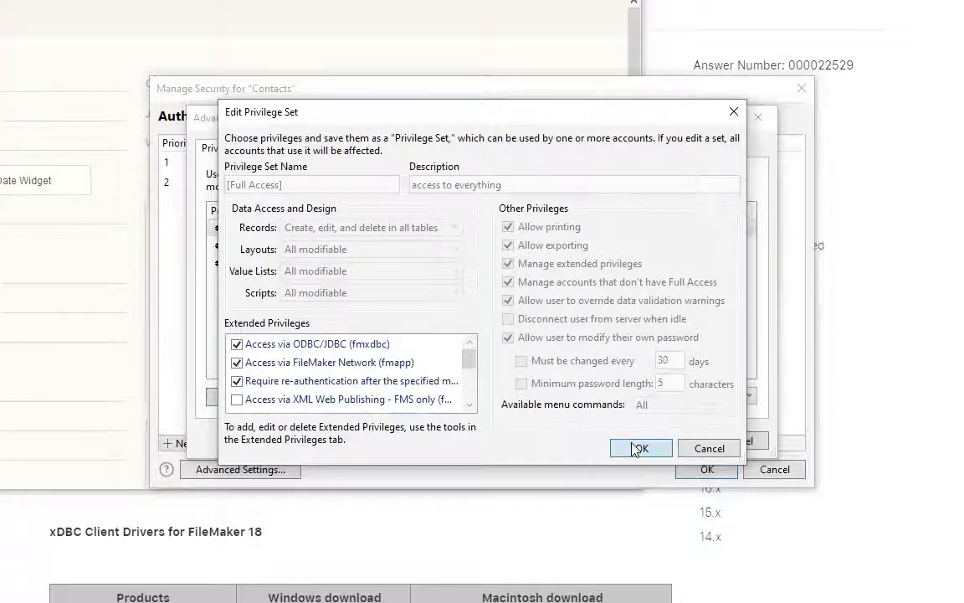
pyautogui.click(641, 448)
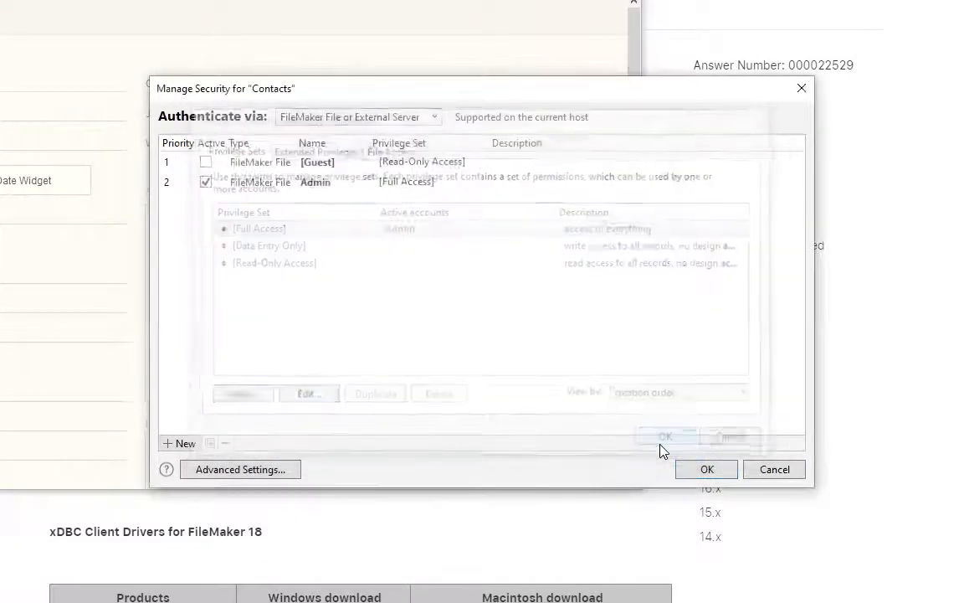
pyautogui.click(707, 469)
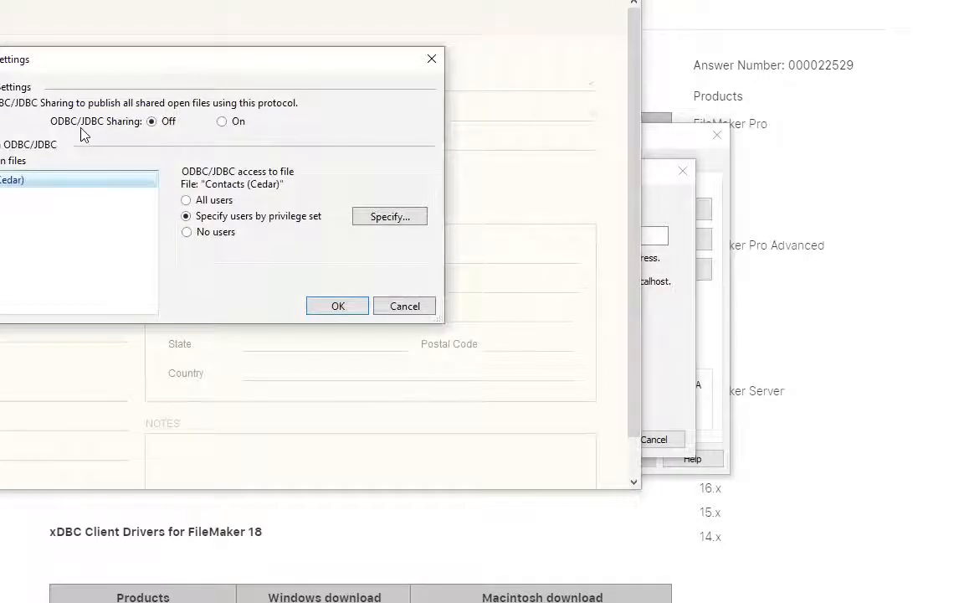
pyautogui.moveTo(223, 124)
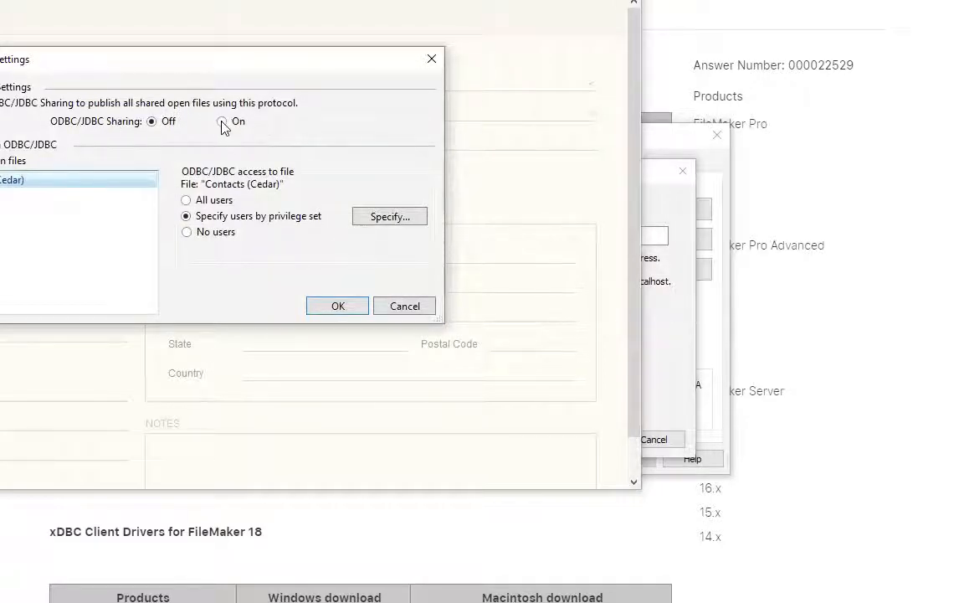
# Switch ODBC/JDBC sharing on for Contacts (Cedar), specifying users by privilege set.
pyautogui.click(222, 122)
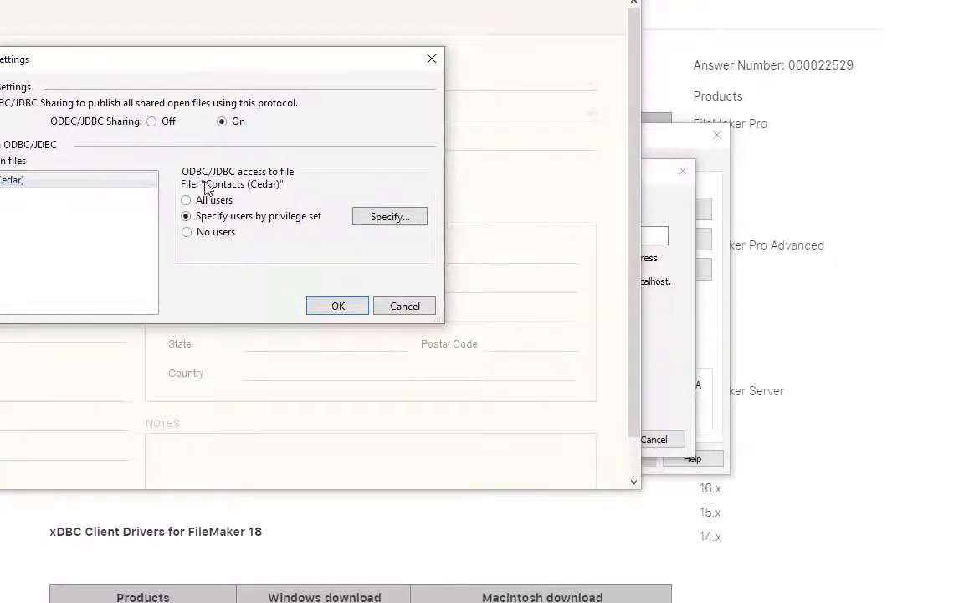
pyautogui.moveTo(284, 212)
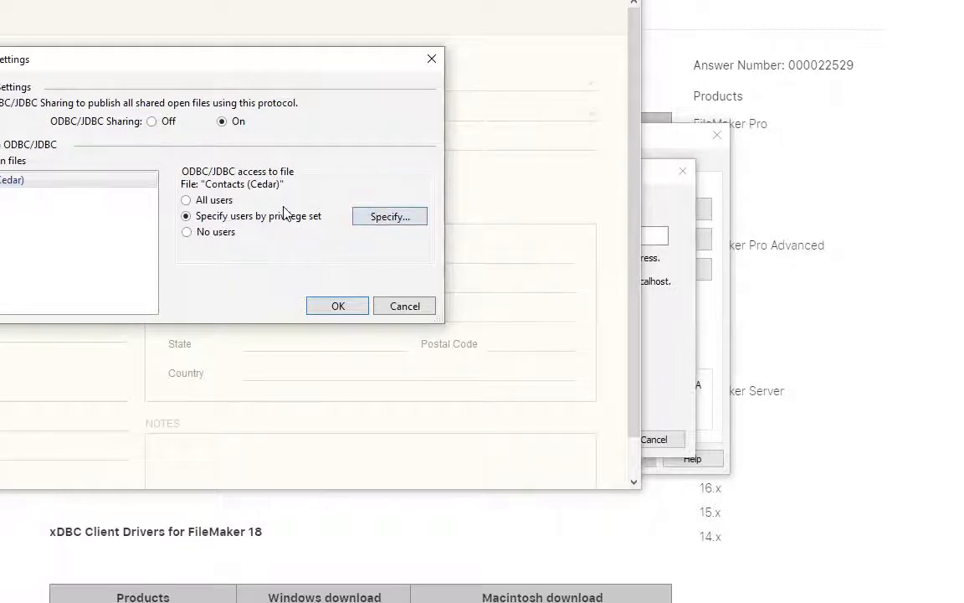
pyautogui.moveTo(325, 276)
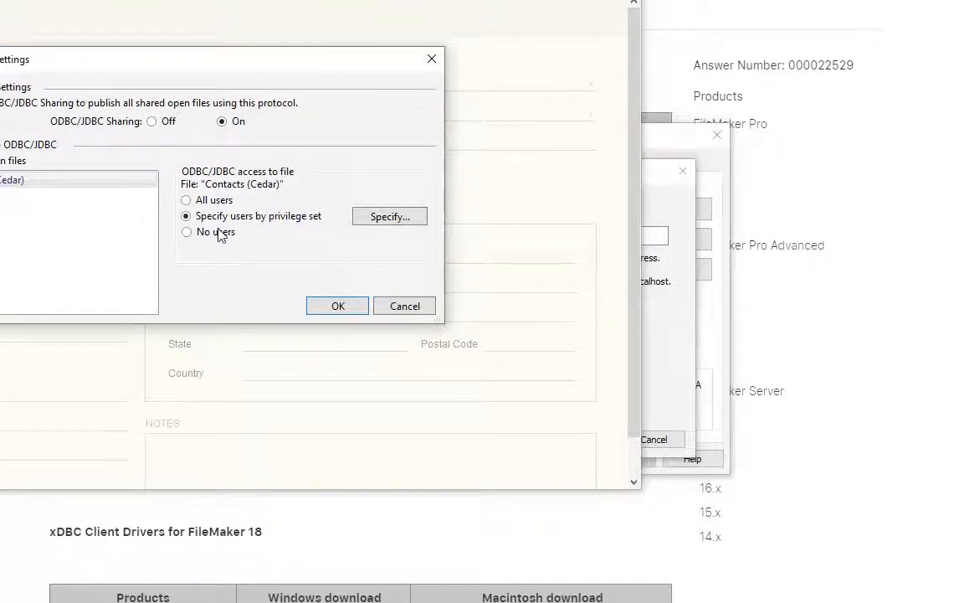
pyautogui.moveTo(254, 232)
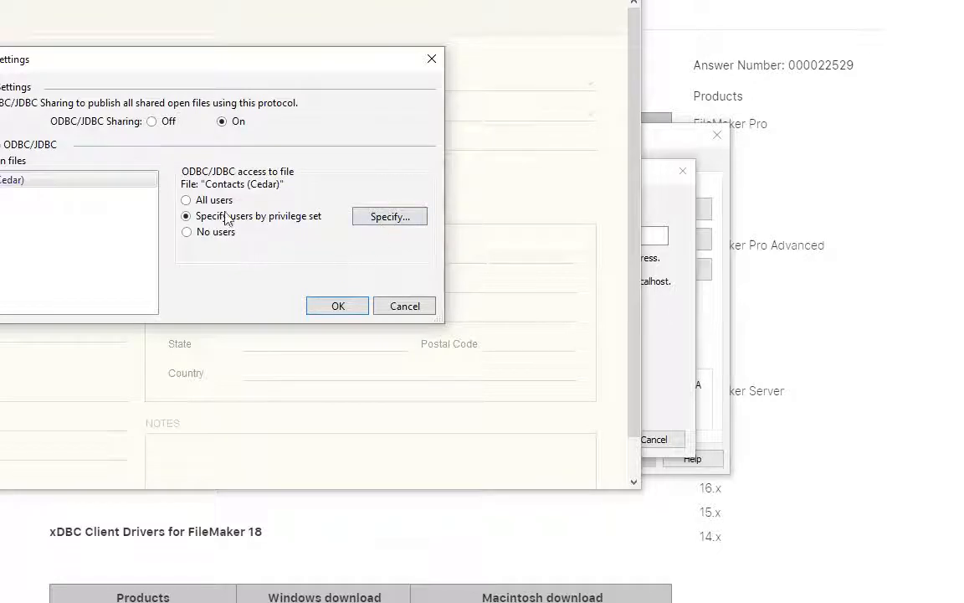
pyautogui.moveTo(306, 278)
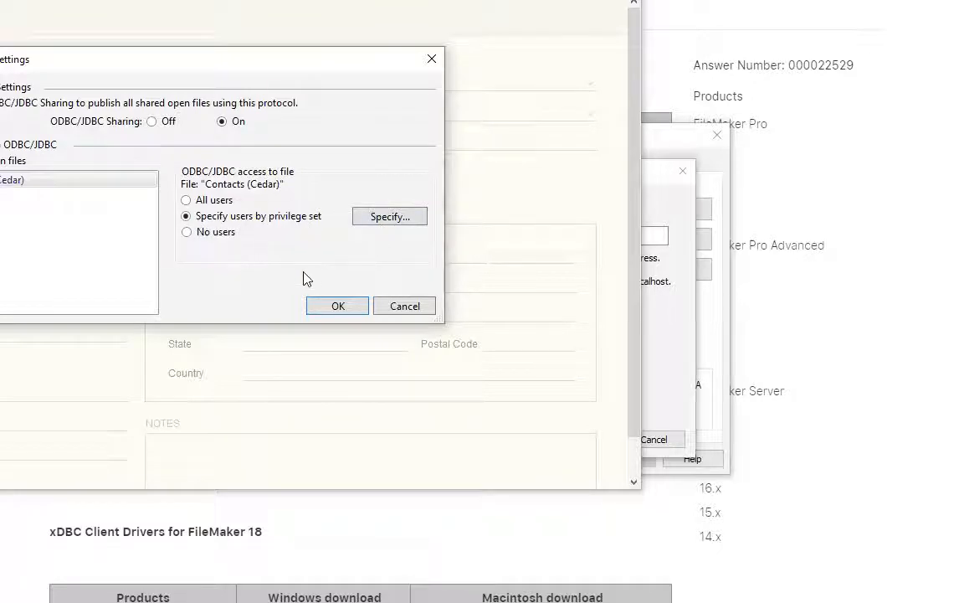
pyautogui.moveTo(337, 318)
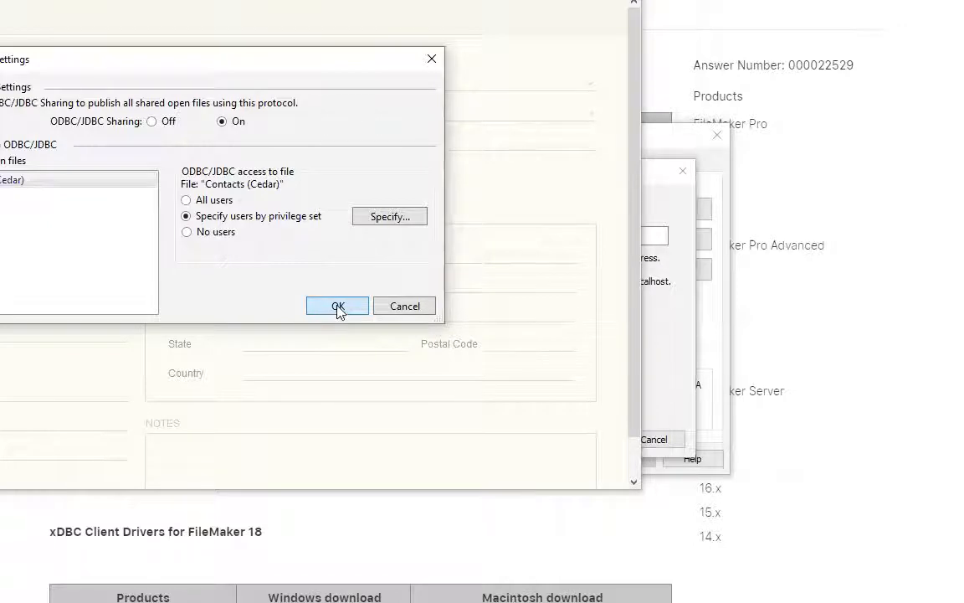
pyautogui.click(337, 306)
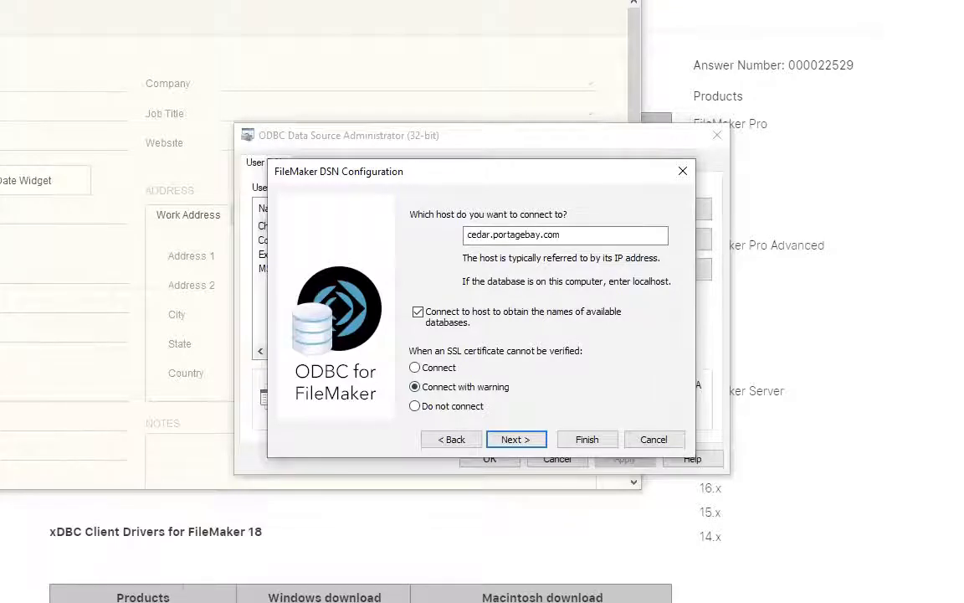
pyautogui.moveTo(118, 395)
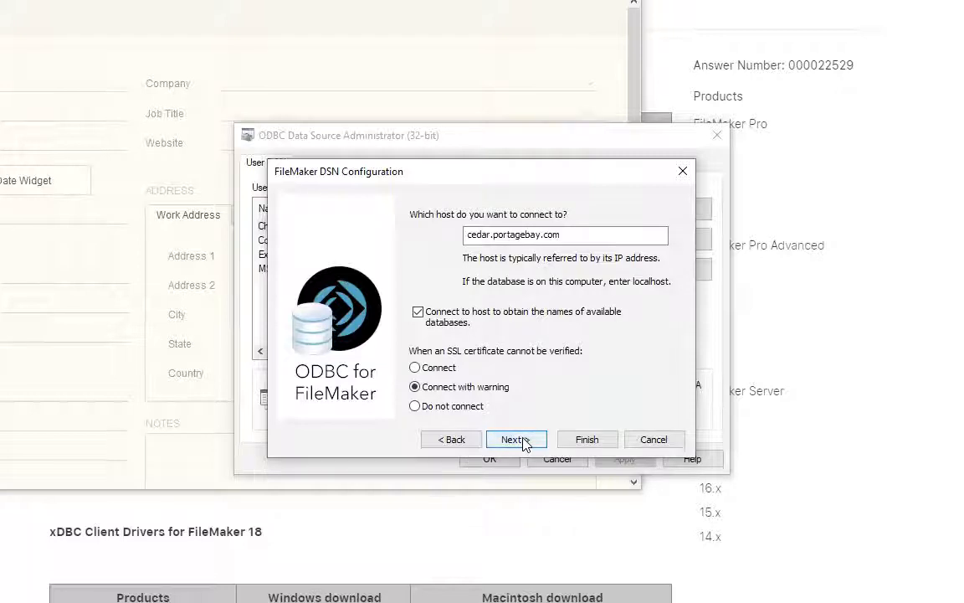
# Choose Contacts as the DSN's database and advance to the configuration summary.
pyautogui.click(516, 439)
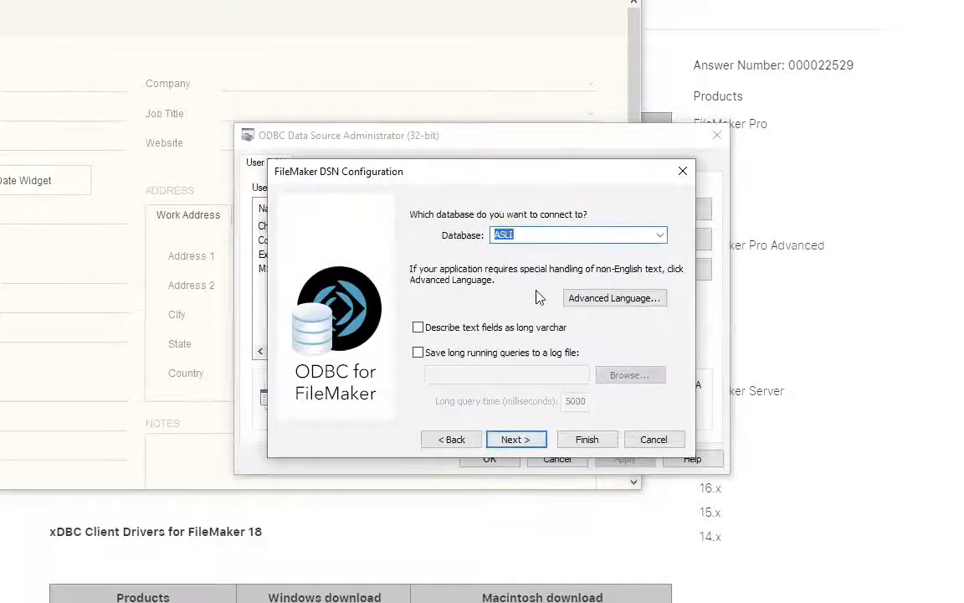
pyautogui.click(660, 234)
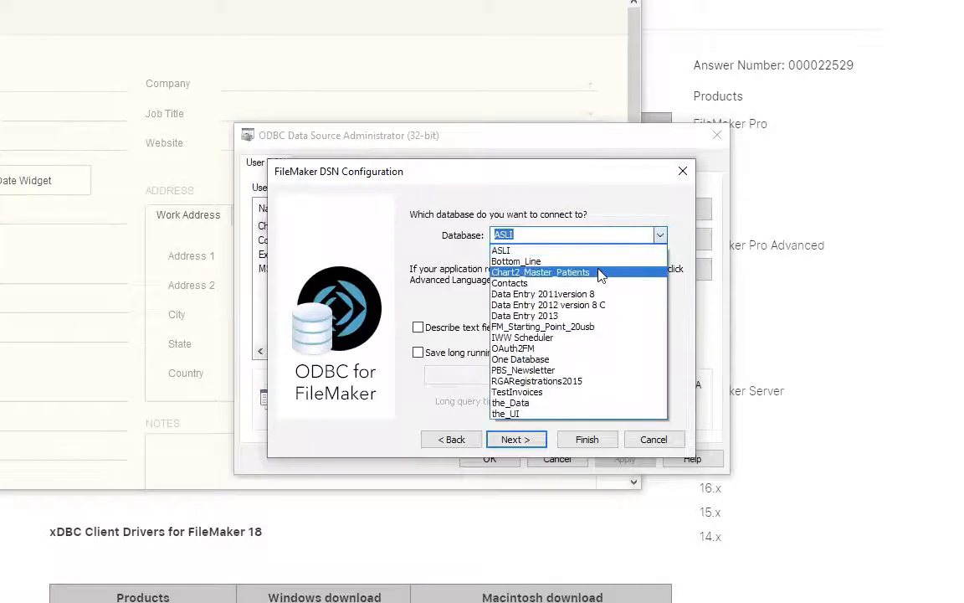
pyautogui.click(510, 282)
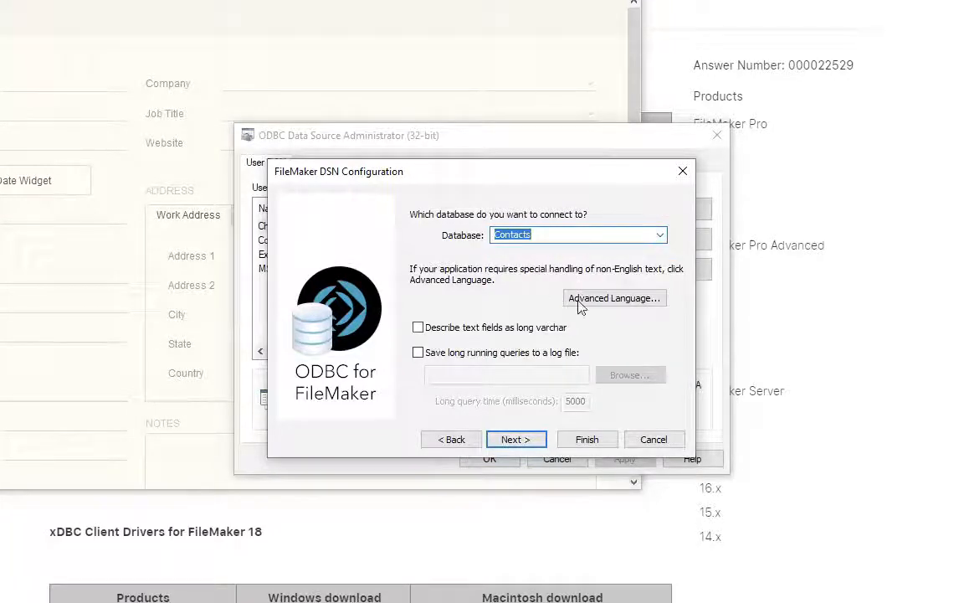
pyautogui.moveTo(516, 439)
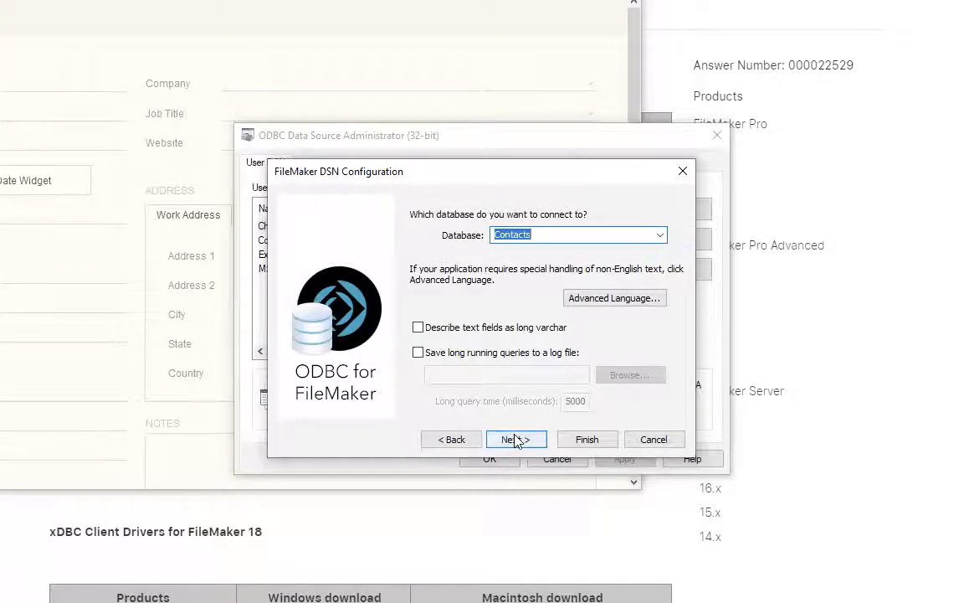
pyautogui.click(515, 438)
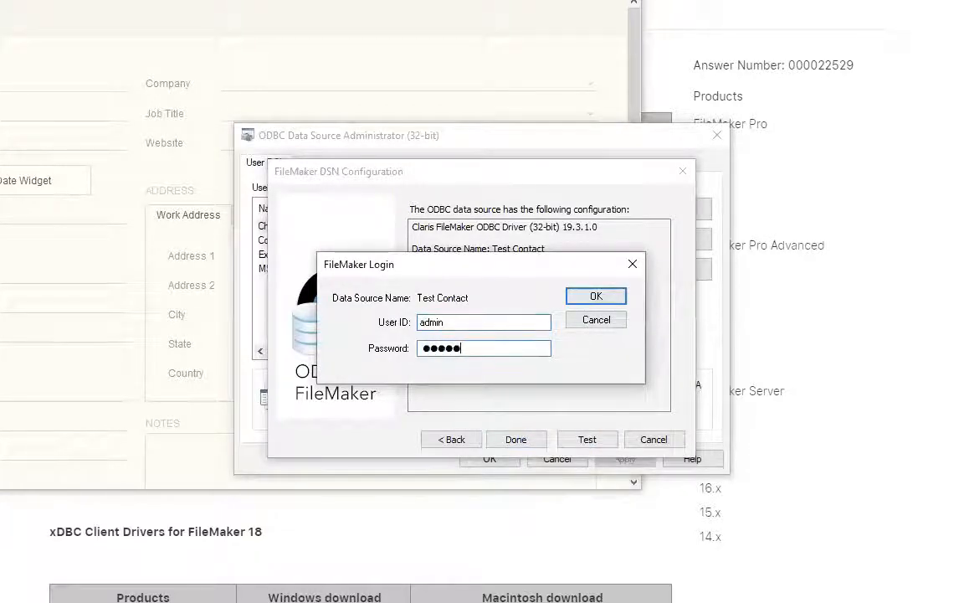
# Log in, acknowledge the successful Test Connection, and finish the Test Contact DSN.
pyautogui.click(596, 296)
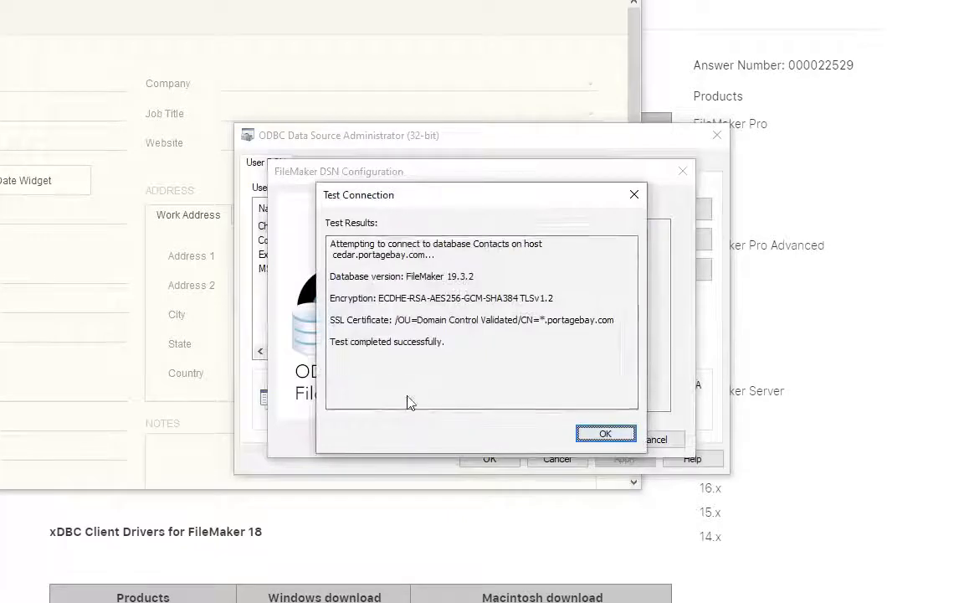
pyautogui.click(605, 433)
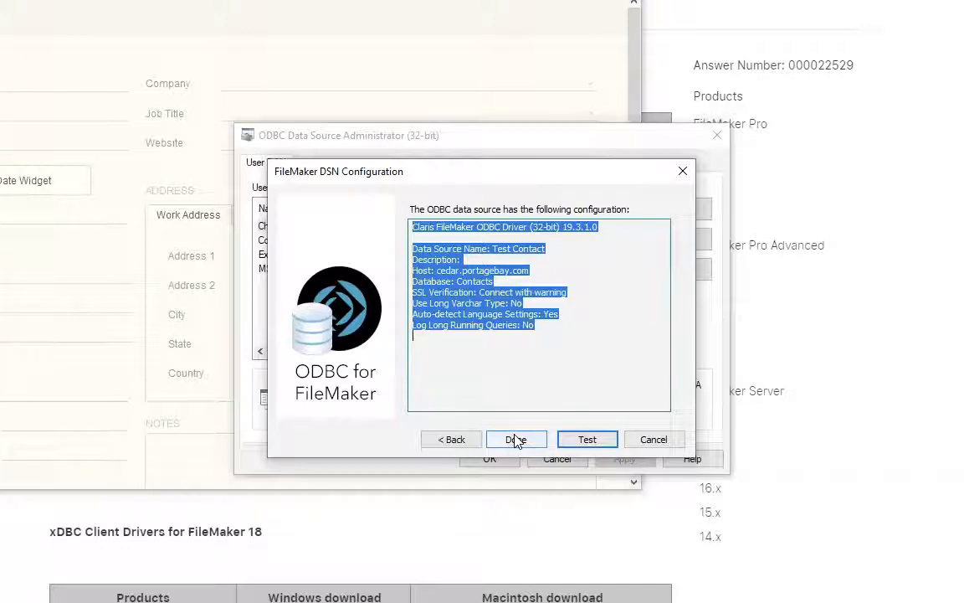
pyautogui.click(516, 438)
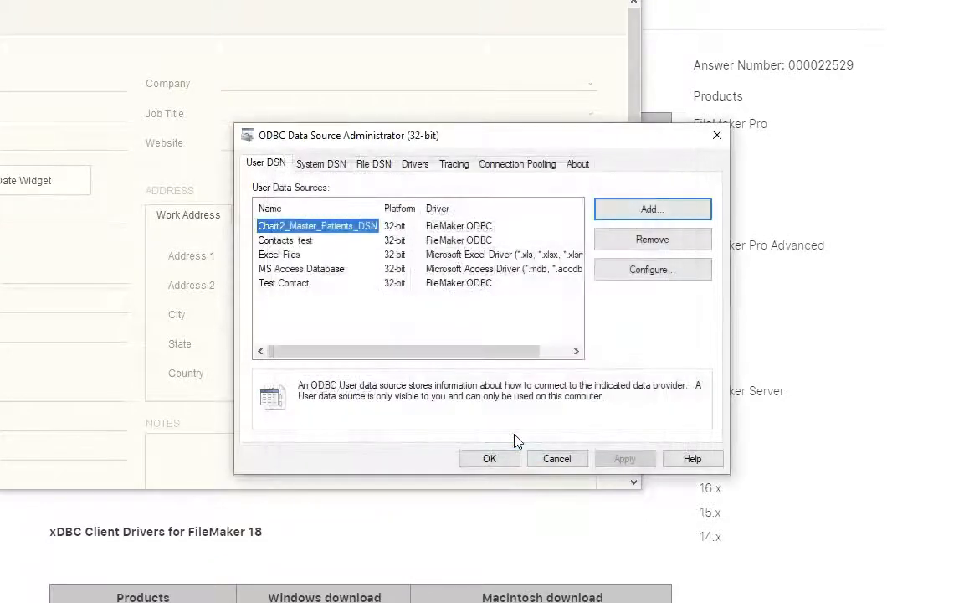
pyautogui.moveTo(521, 429)
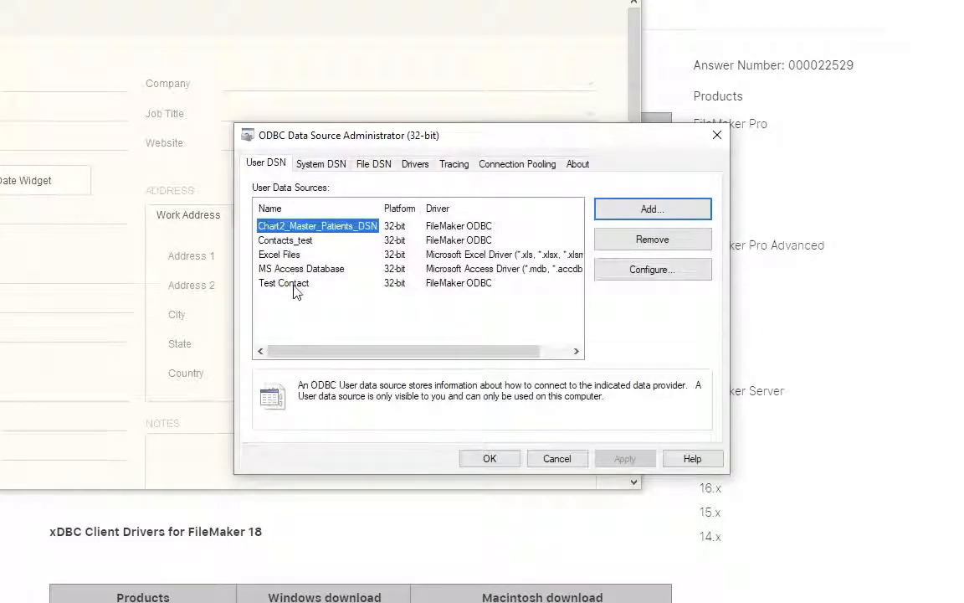
# Select Test Contact in the User DSN list.
pyautogui.click(283, 283)
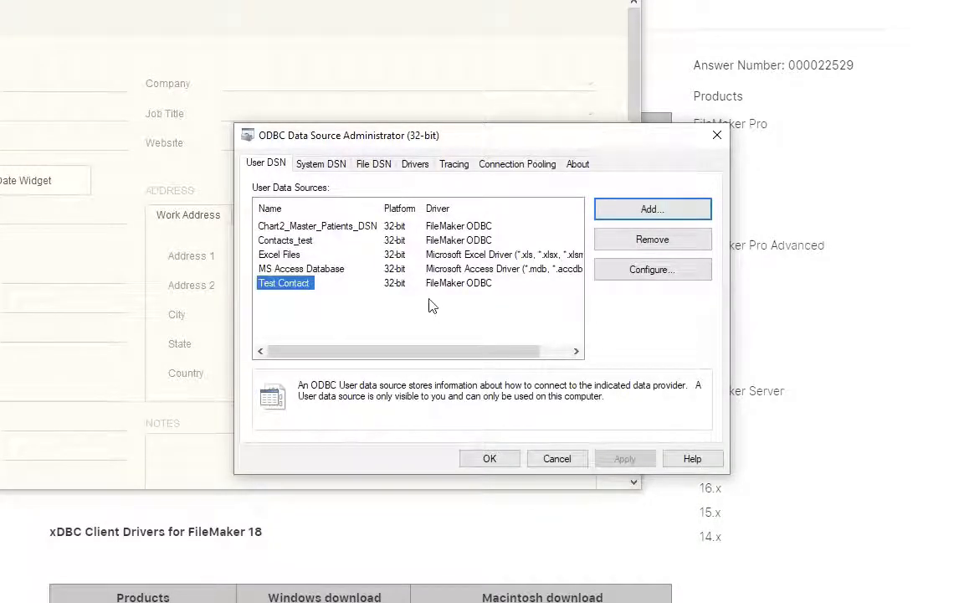
pyautogui.moveTo(513, 301)
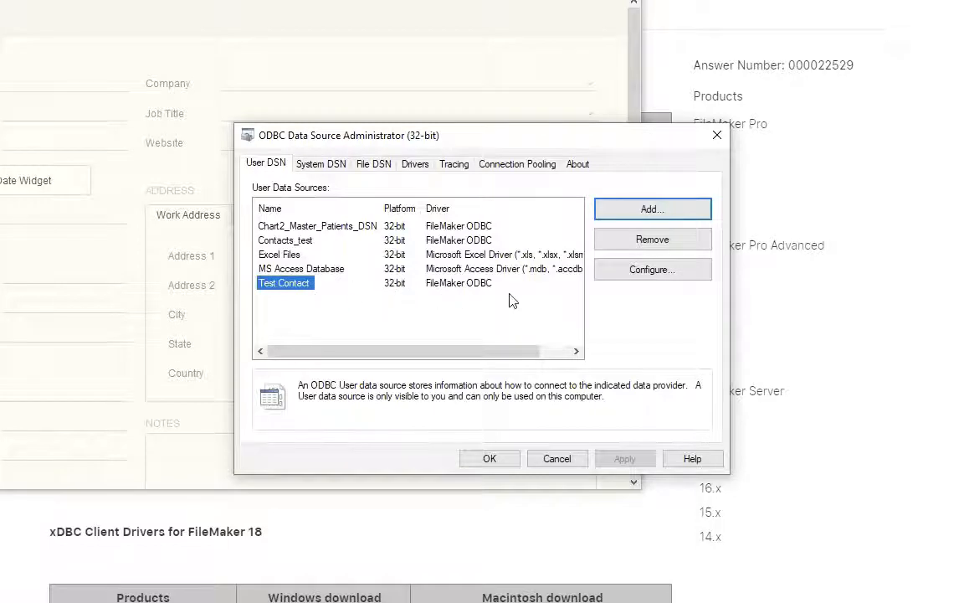
pyautogui.moveTo(475, 545)
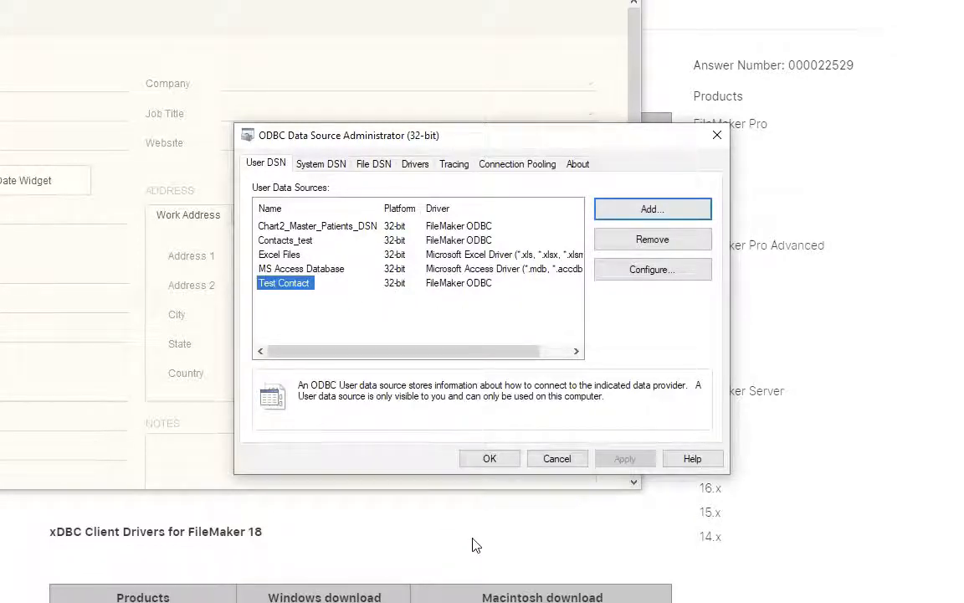
pyautogui.moveTo(311, 228)
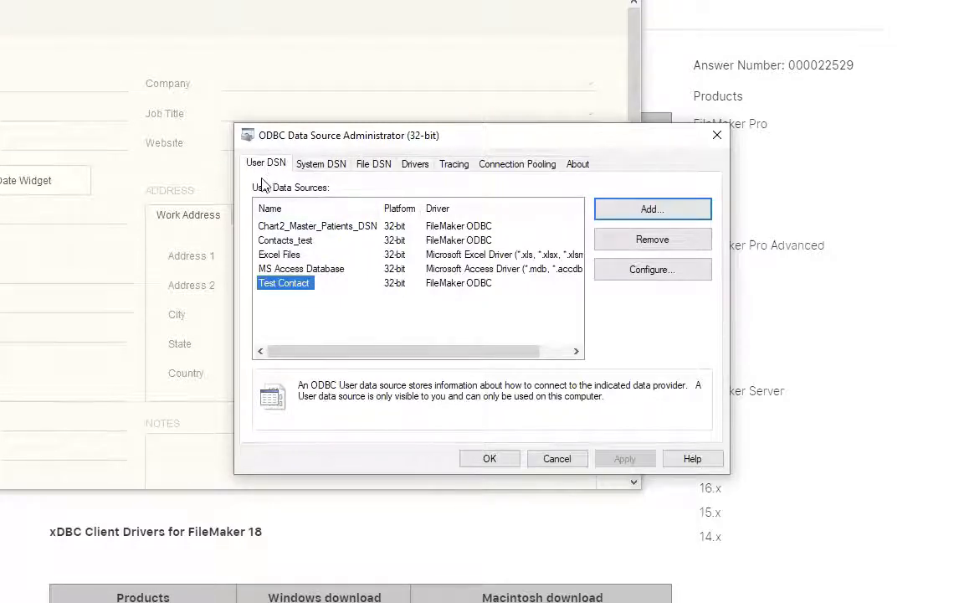
pyautogui.moveTo(325, 182)
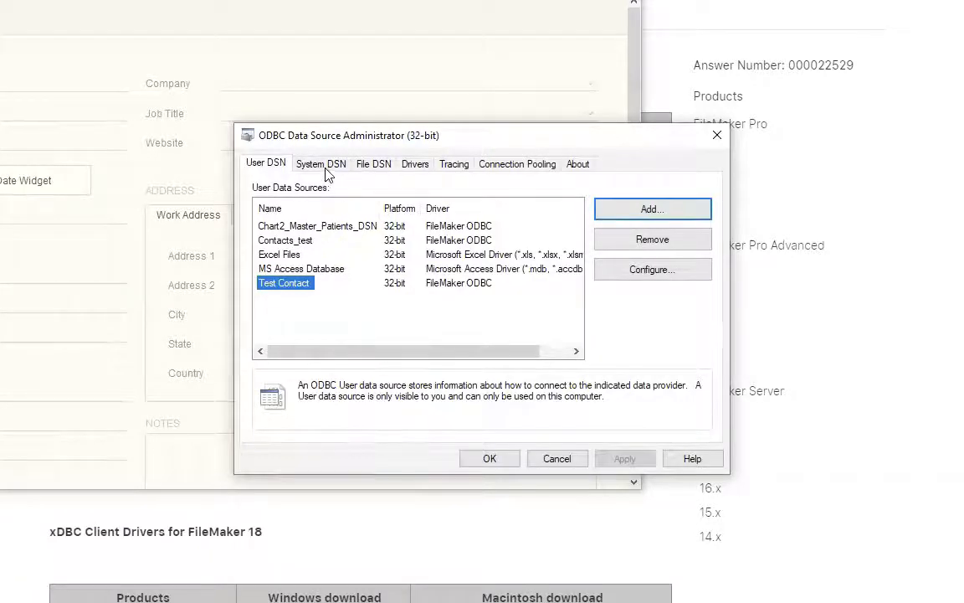
pyautogui.moveTo(279, 216)
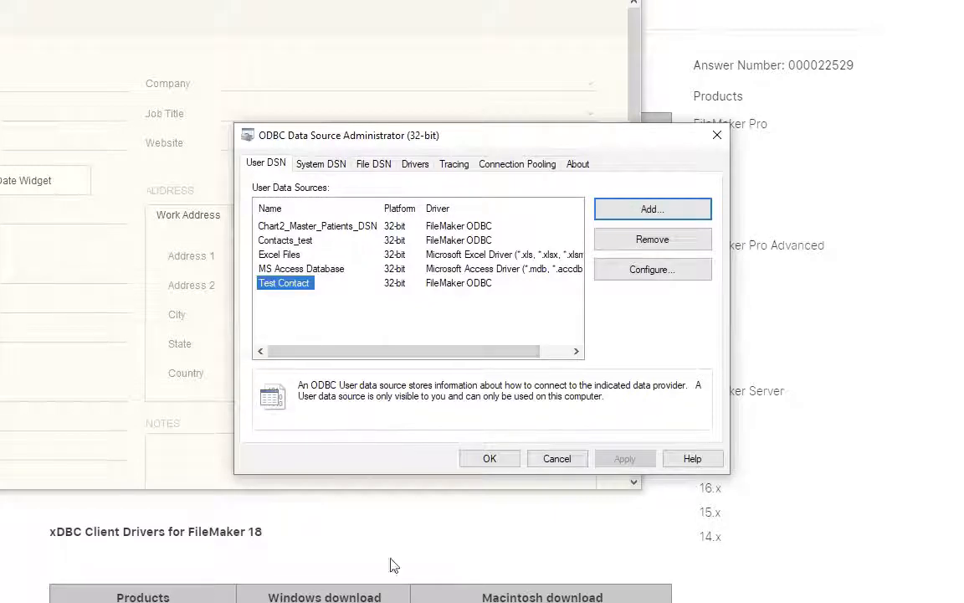
pyautogui.moveTo(376, 541)
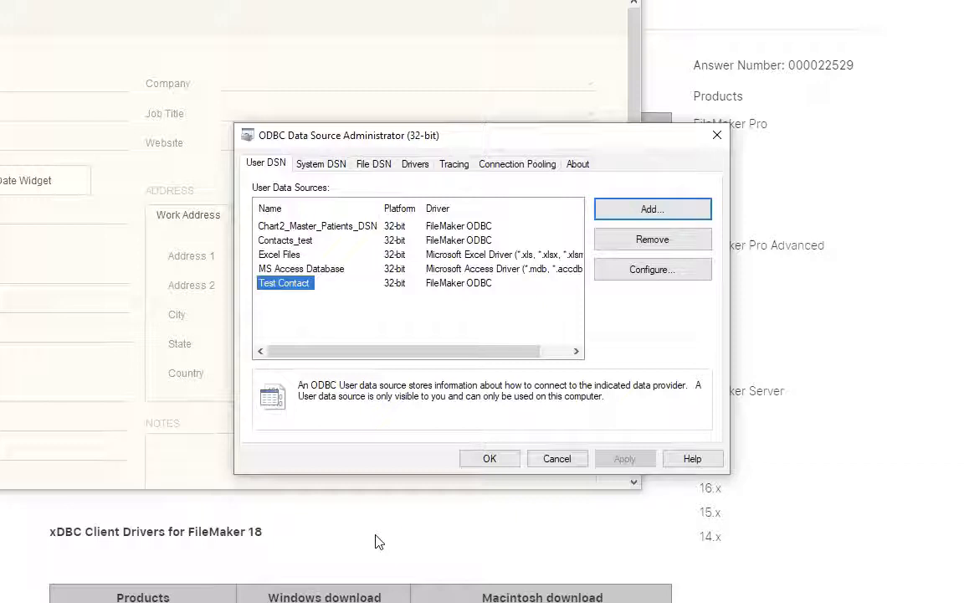
pyautogui.moveTo(362, 468)
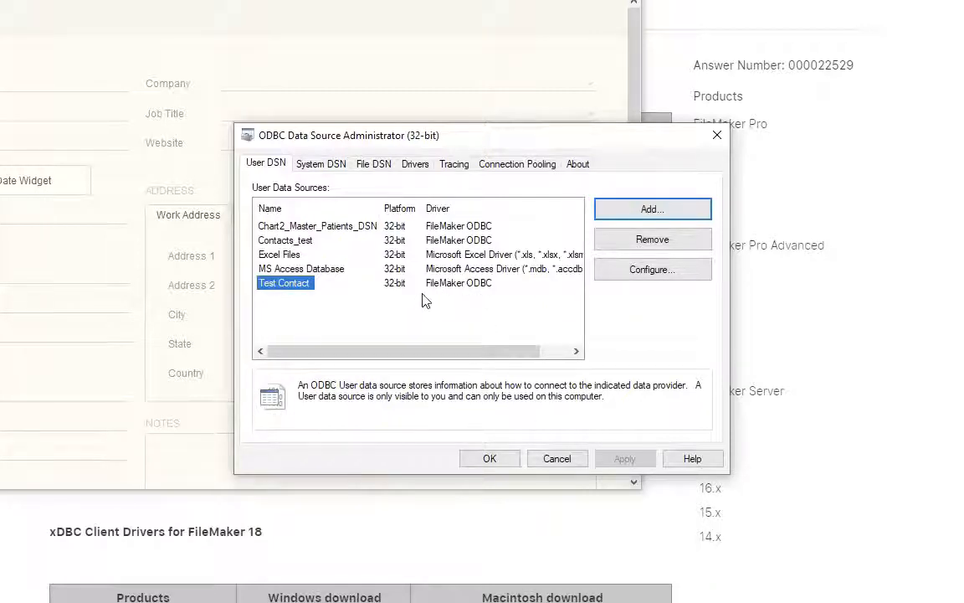
pyautogui.moveTo(452, 293)
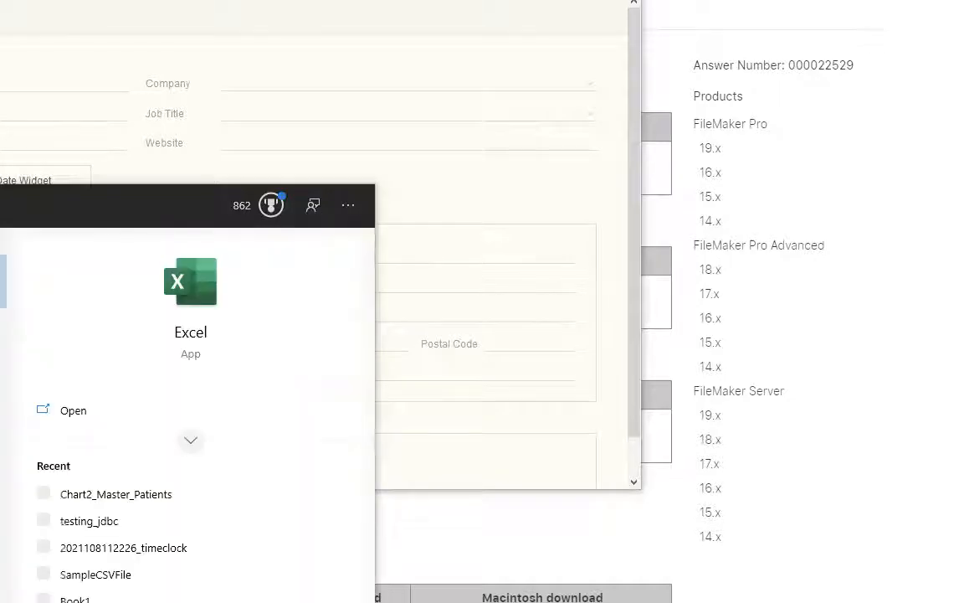
# Launch Excel into a blank workbook and choose Data > Get Data > From ODBC.
pyautogui.click(73, 410)
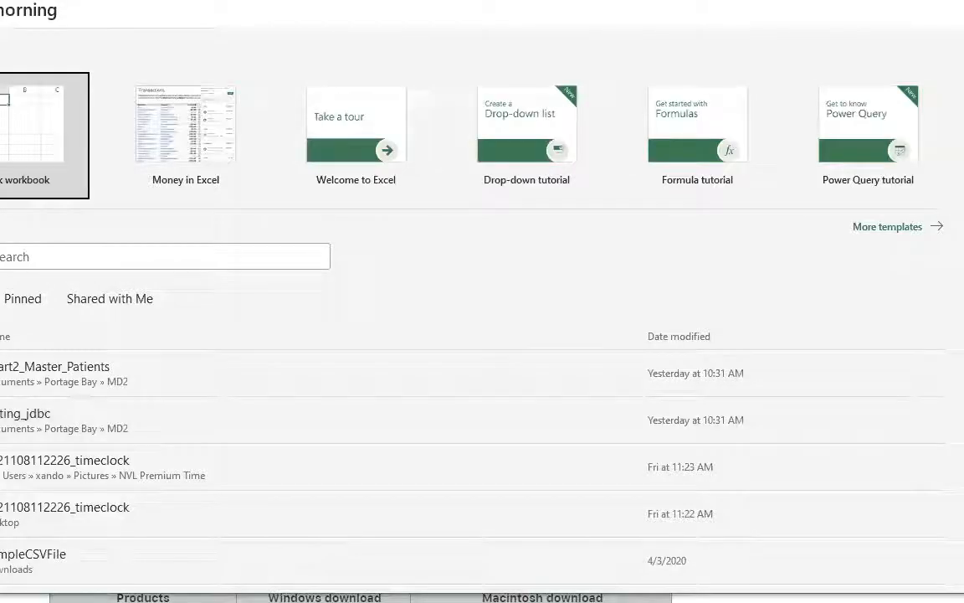
pyautogui.click(42, 117)
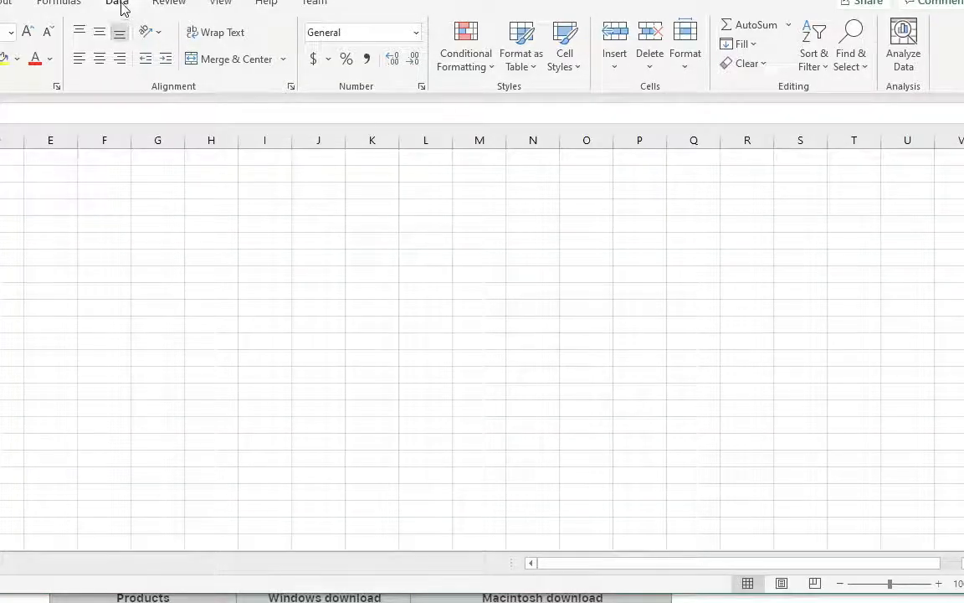
pyautogui.click(117, 3)
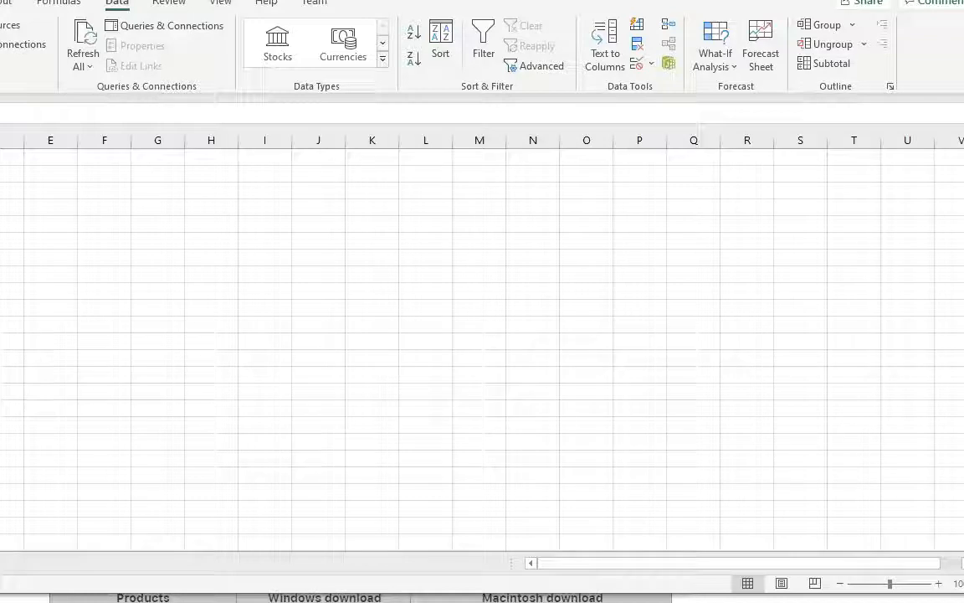
pyautogui.click(17, 25)
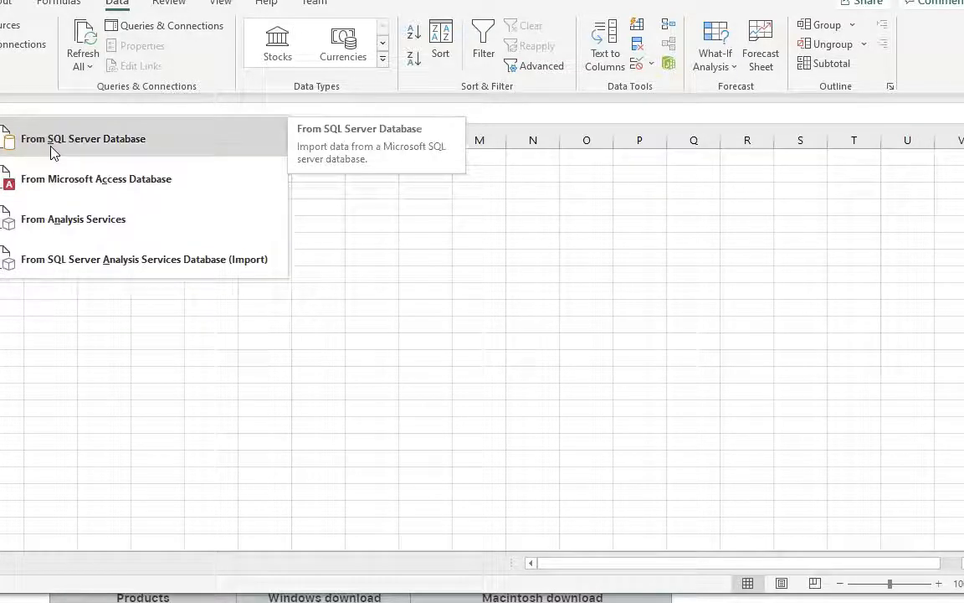
pyautogui.moveTo(41, 149)
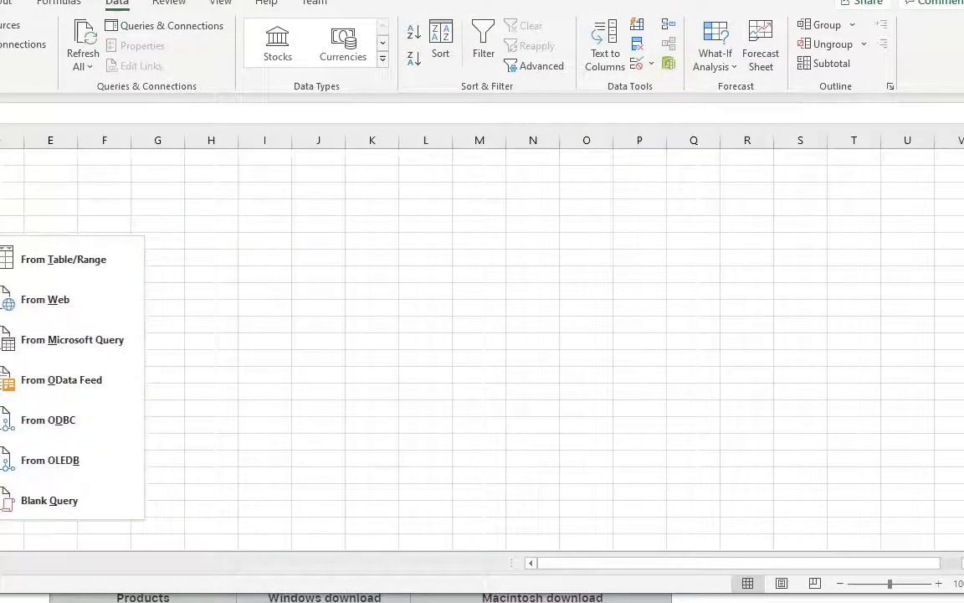
pyautogui.moveTo(48, 420)
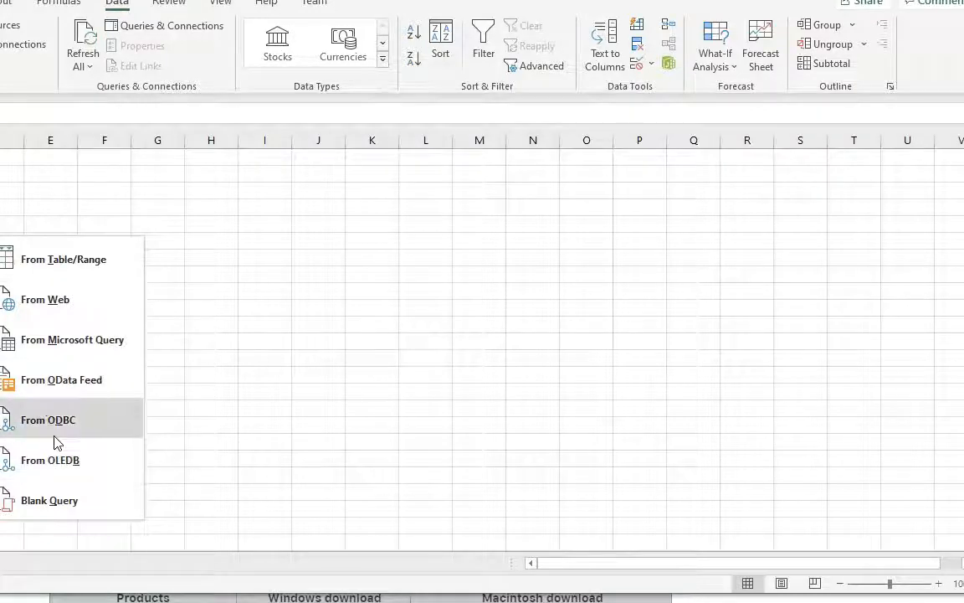
pyautogui.moveTo(67, 309)
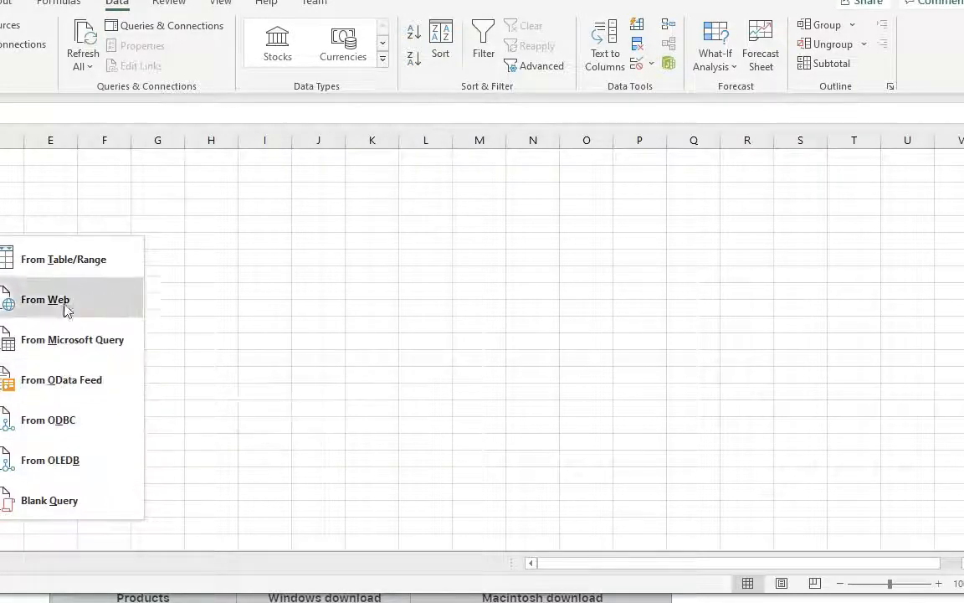
pyautogui.moveTo(47, 420)
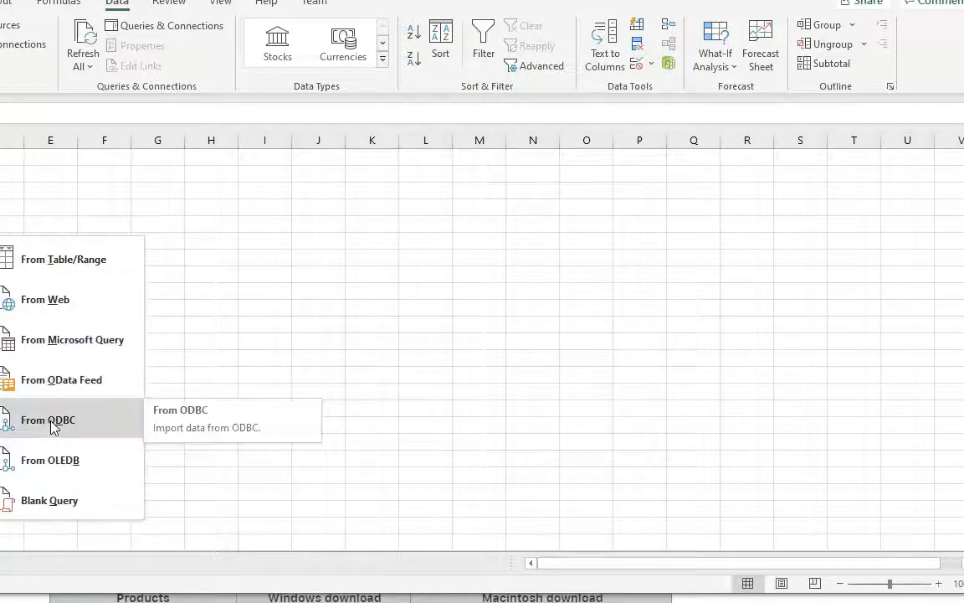
pyautogui.click(48, 419)
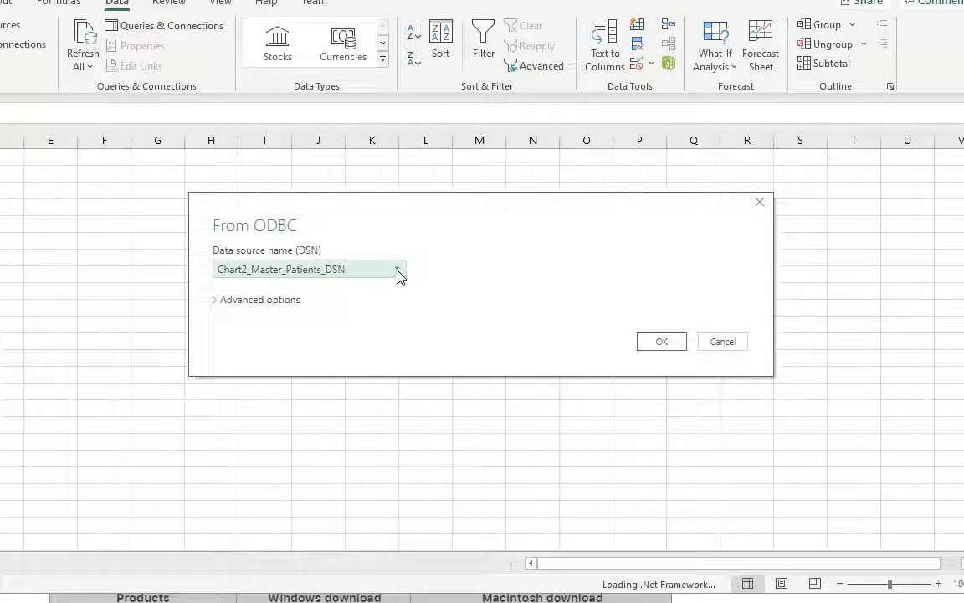
# Select the Test Contact data source name in the ODBC dialog and confirm it.
pyautogui.click(395, 268)
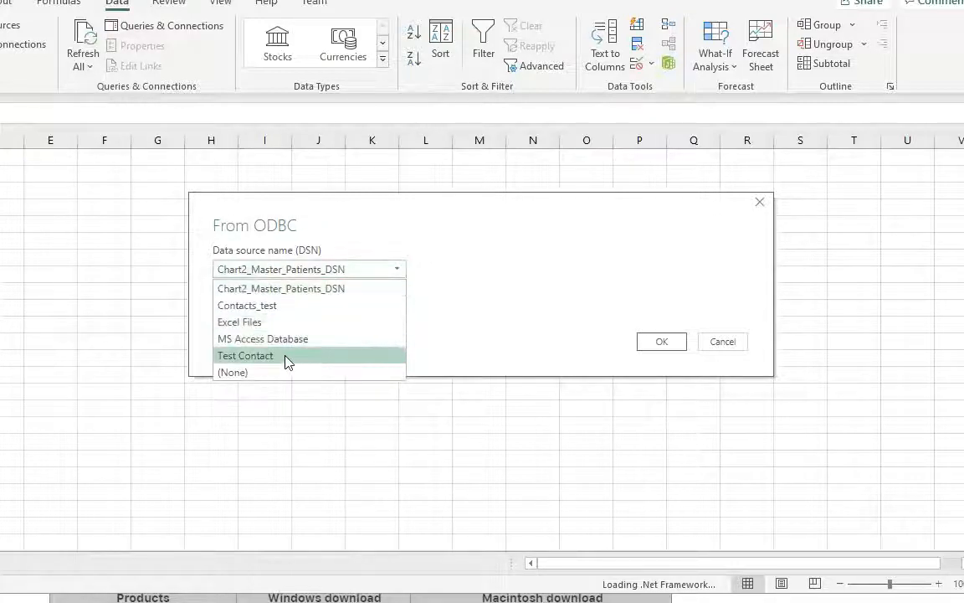
pyautogui.click(245, 355)
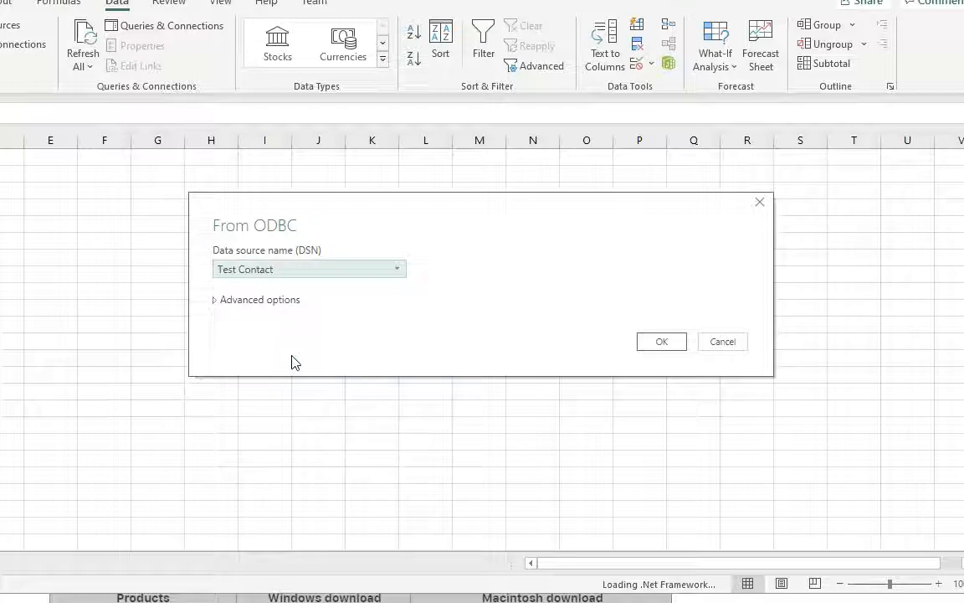
pyautogui.click(259, 299)
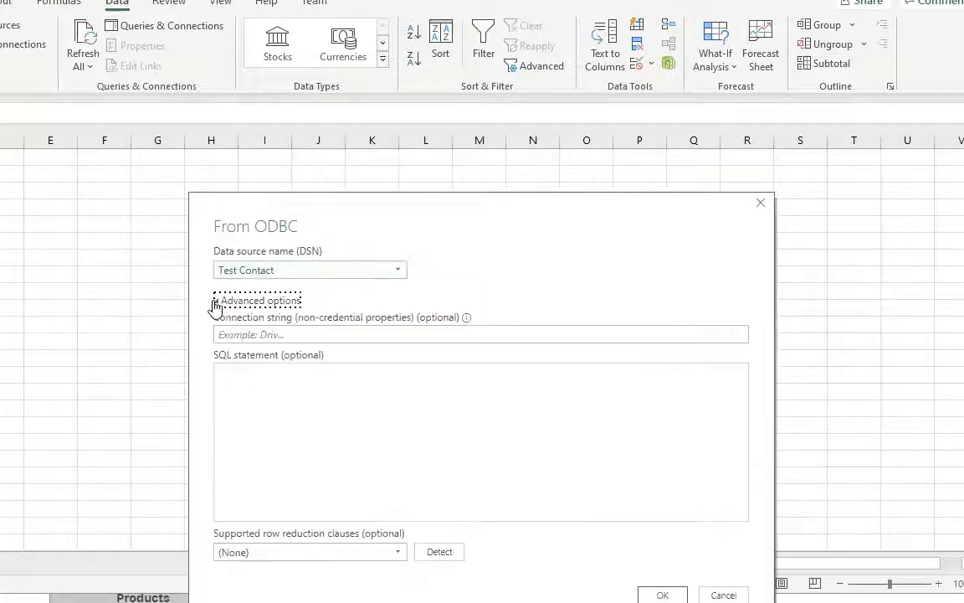
pyautogui.click(257, 301)
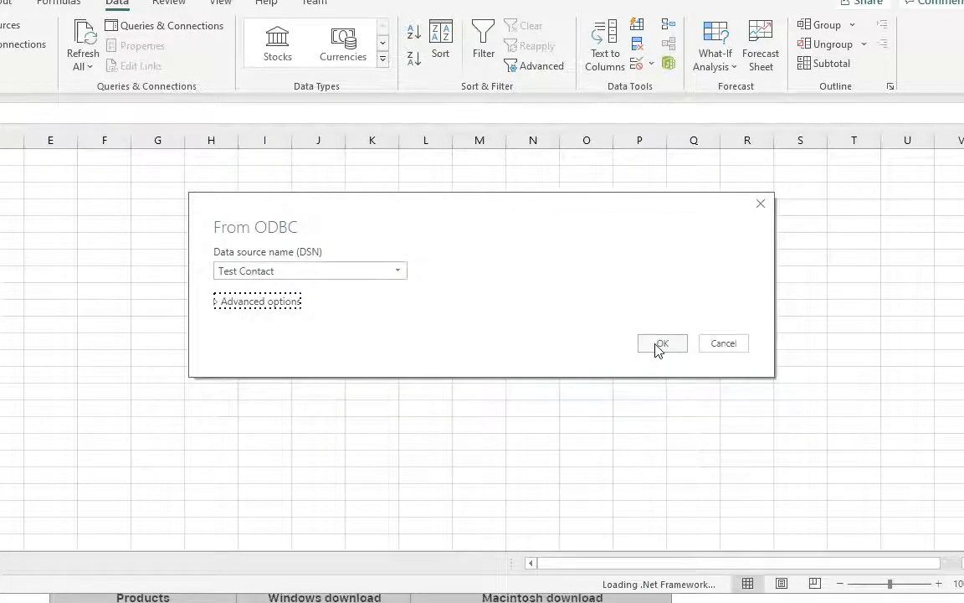
pyautogui.click(662, 343)
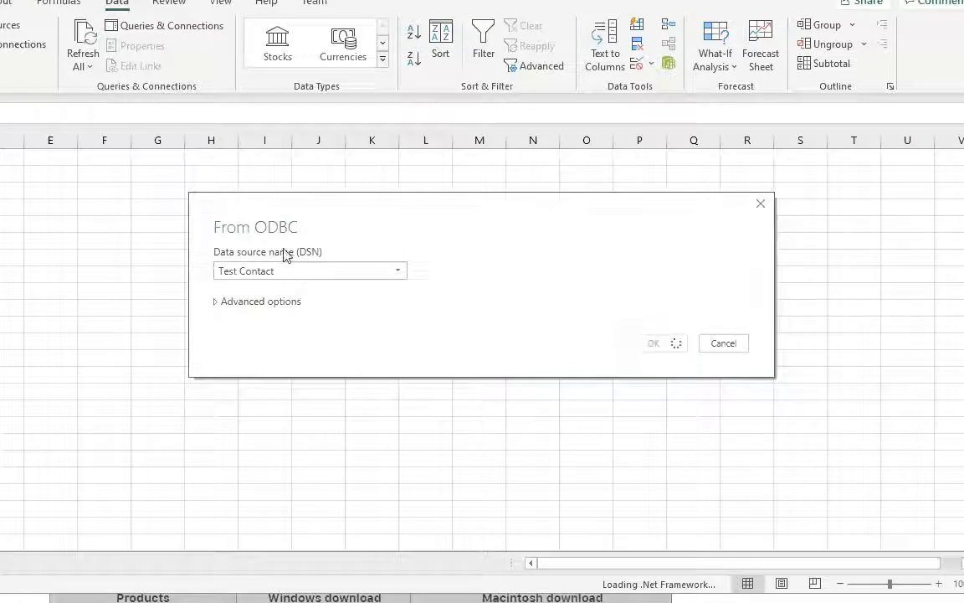
# Connect with a database user name and password to reach the Navigator.
pyautogui.click(653, 342)
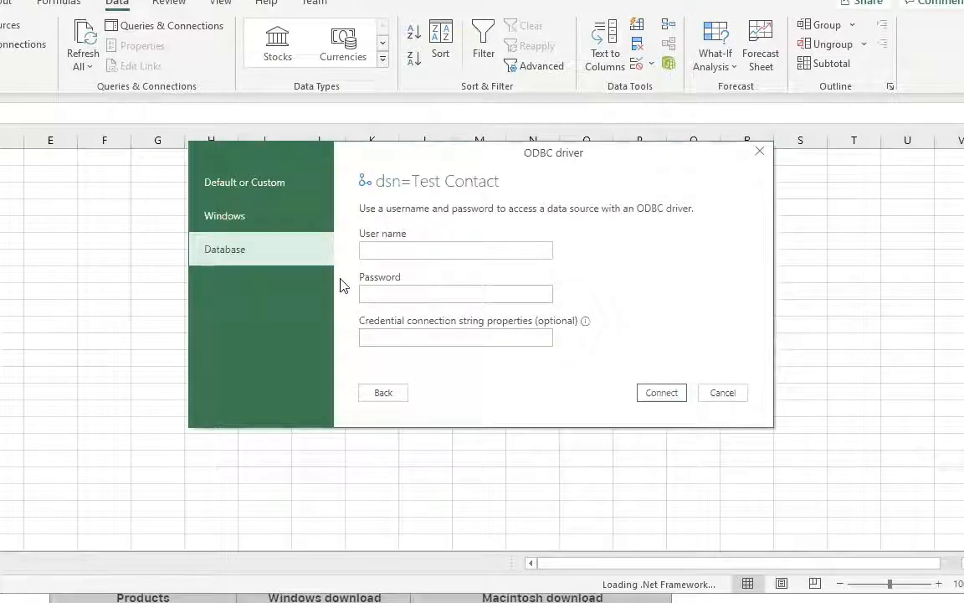
pyautogui.click(455, 249)
pyautogui.write('admin')
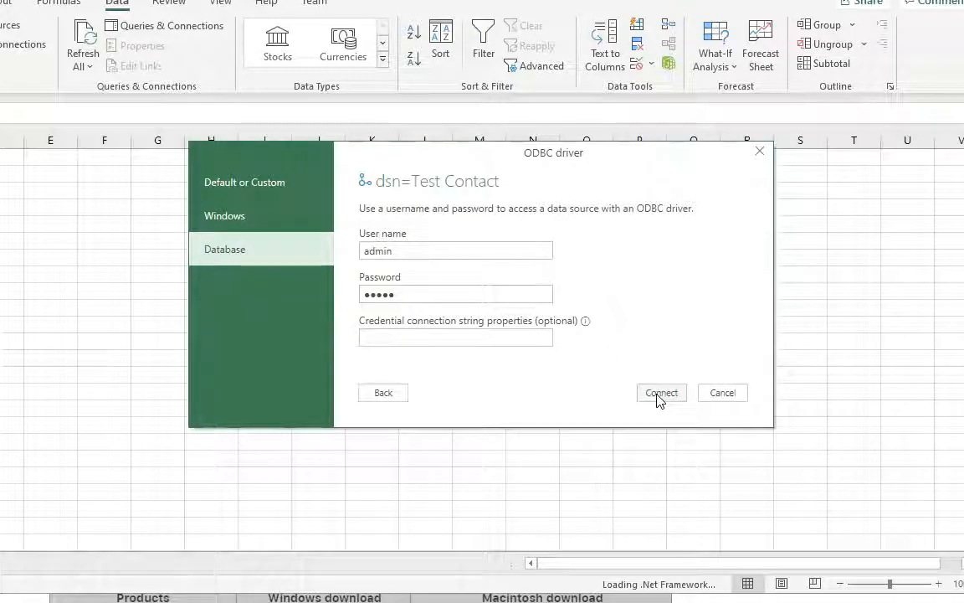
pyautogui.moveTo(574, 314)
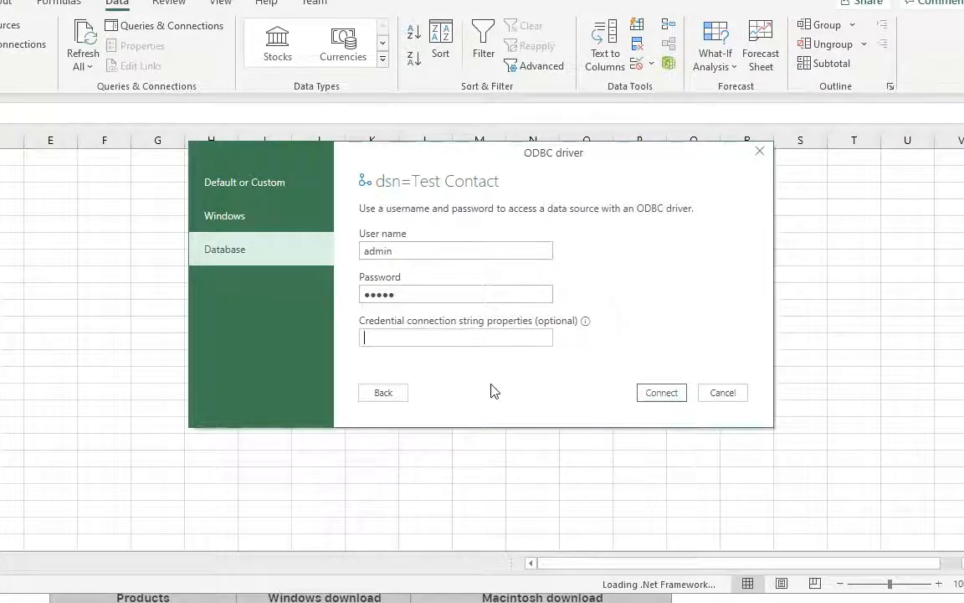
pyautogui.moveTo(689, 382)
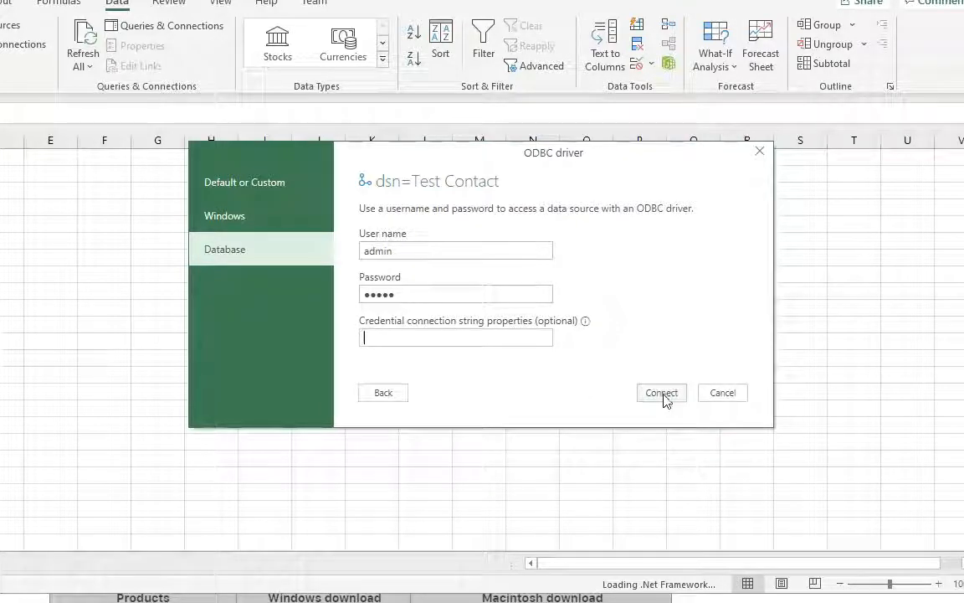
pyautogui.click(660, 393)
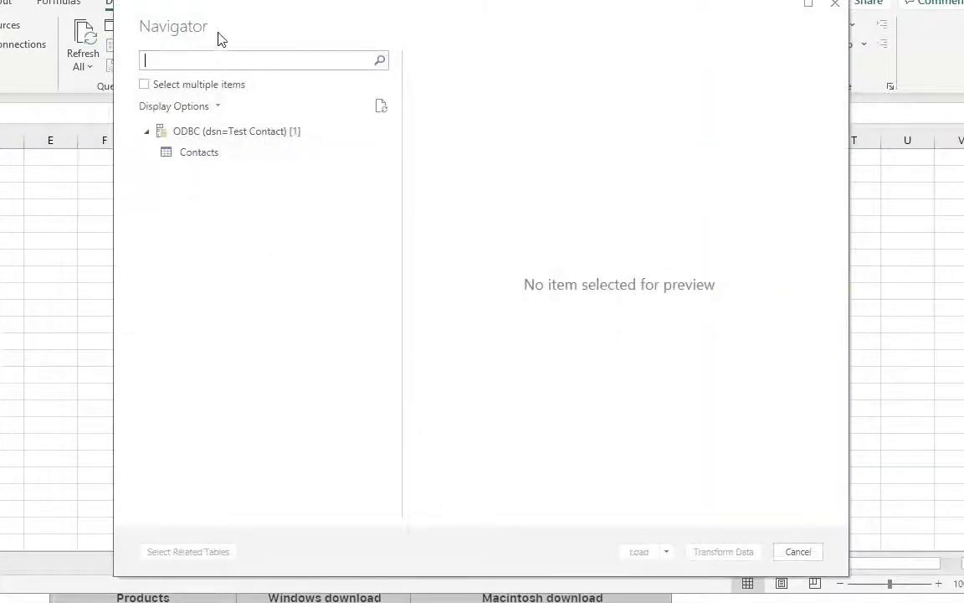
pyautogui.moveTo(255, 140)
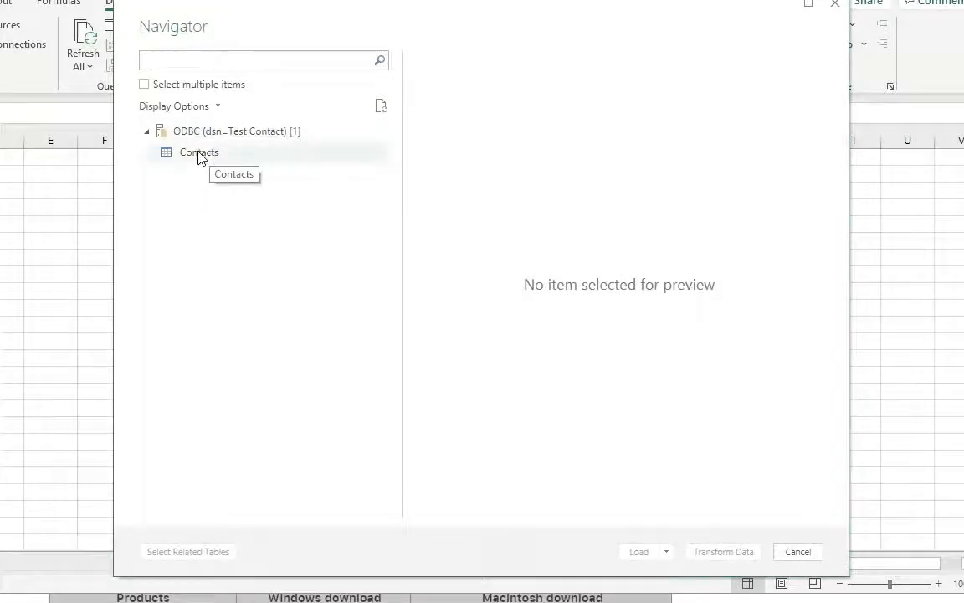
# Preview the Contacts table in Navigator and load it into the workbook.
pyautogui.click(199, 152)
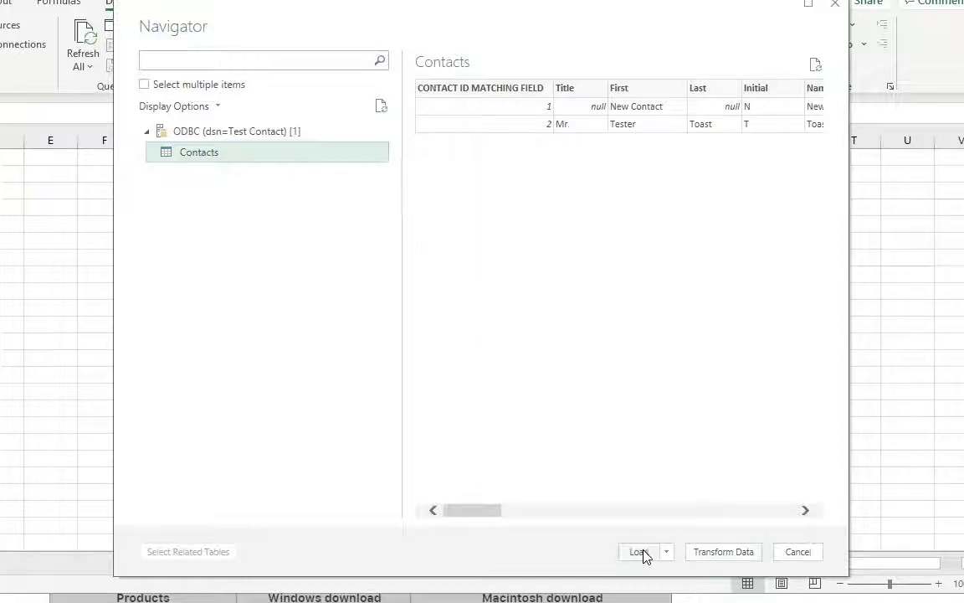
pyautogui.click(638, 551)
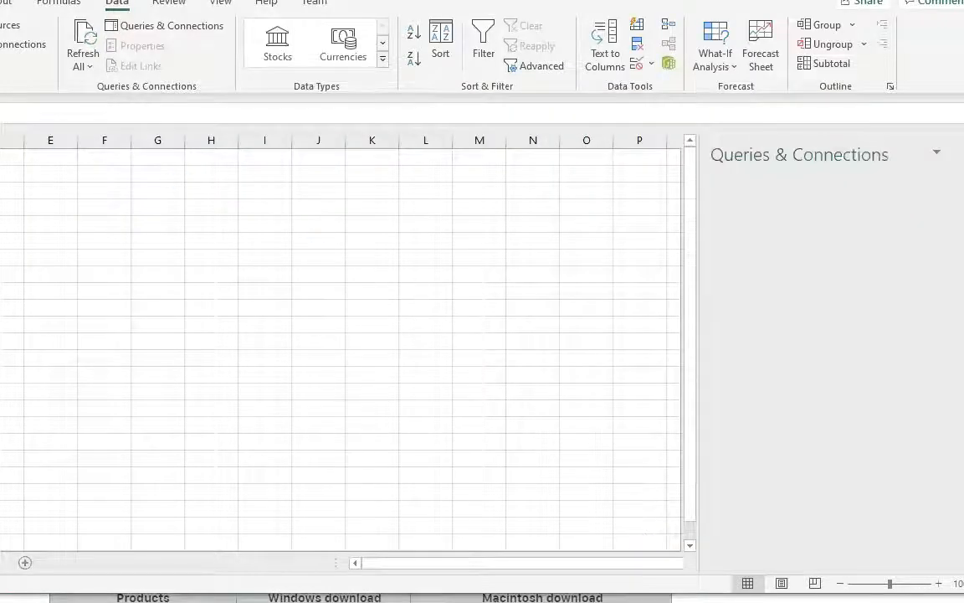
# Run Refresh All on the Data tab, then select an empty cell outside the table.
pyautogui.click(166, 25)
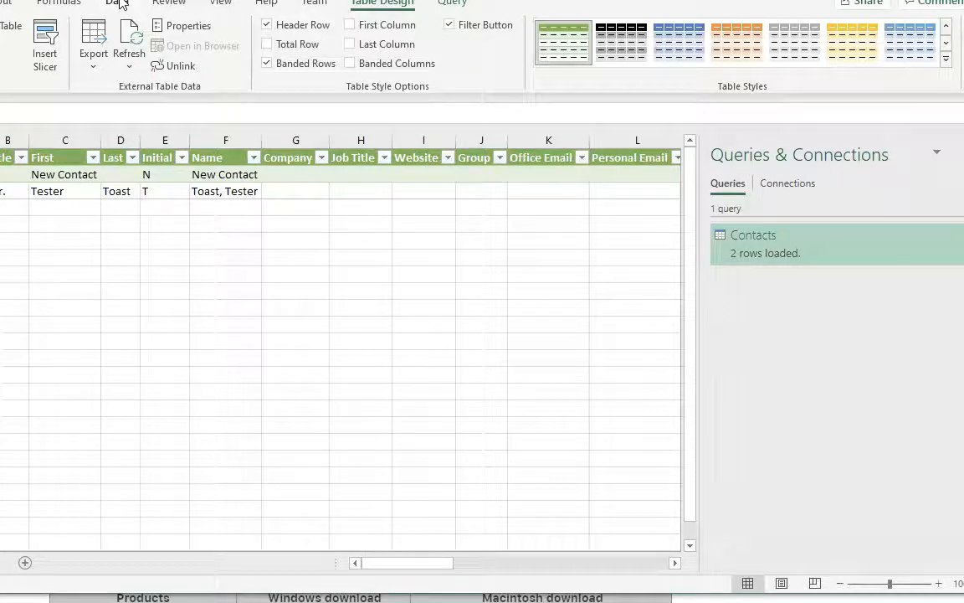
pyautogui.click(116, 3)
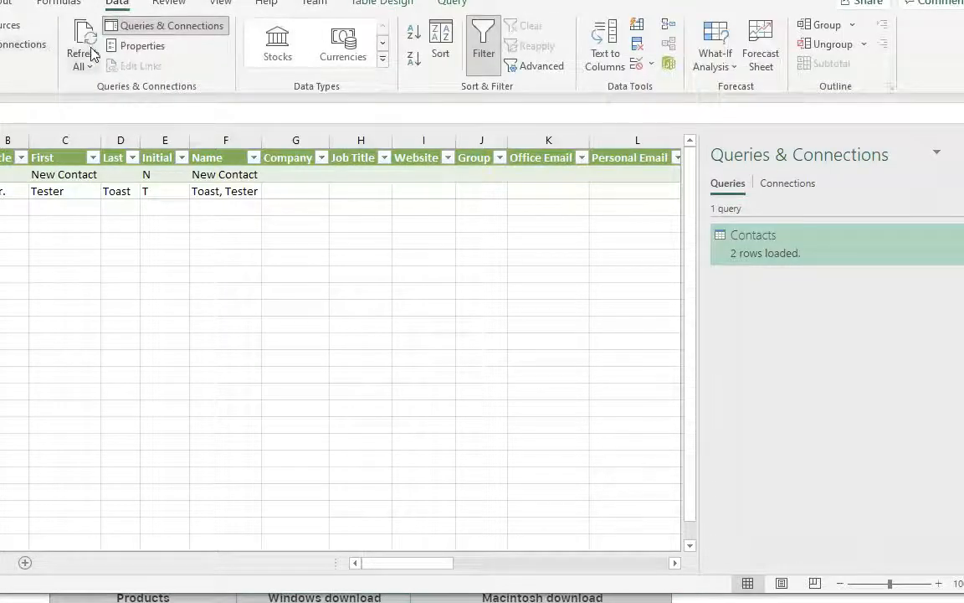
pyautogui.click(82, 38)
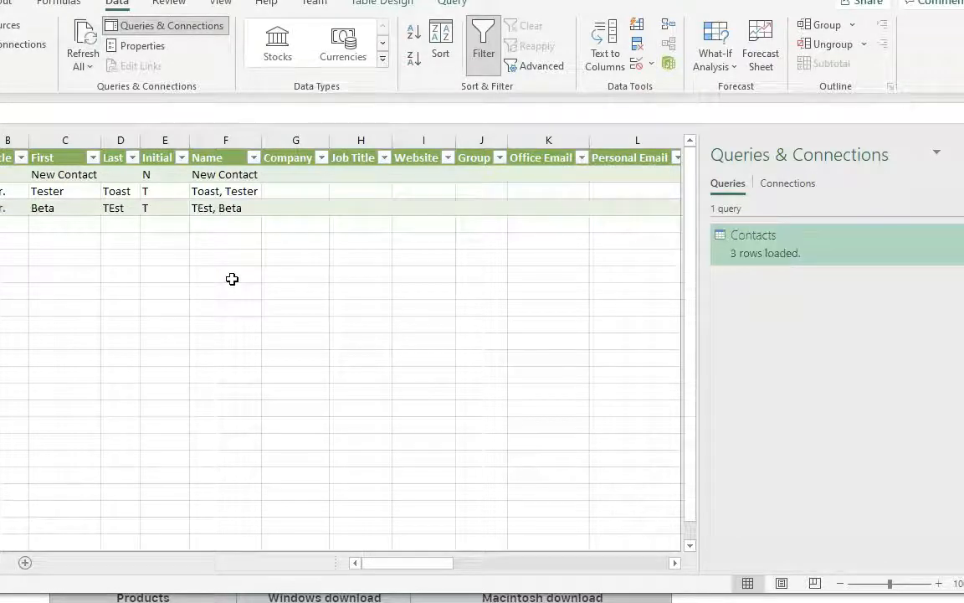
pyautogui.moveTo(38, 226)
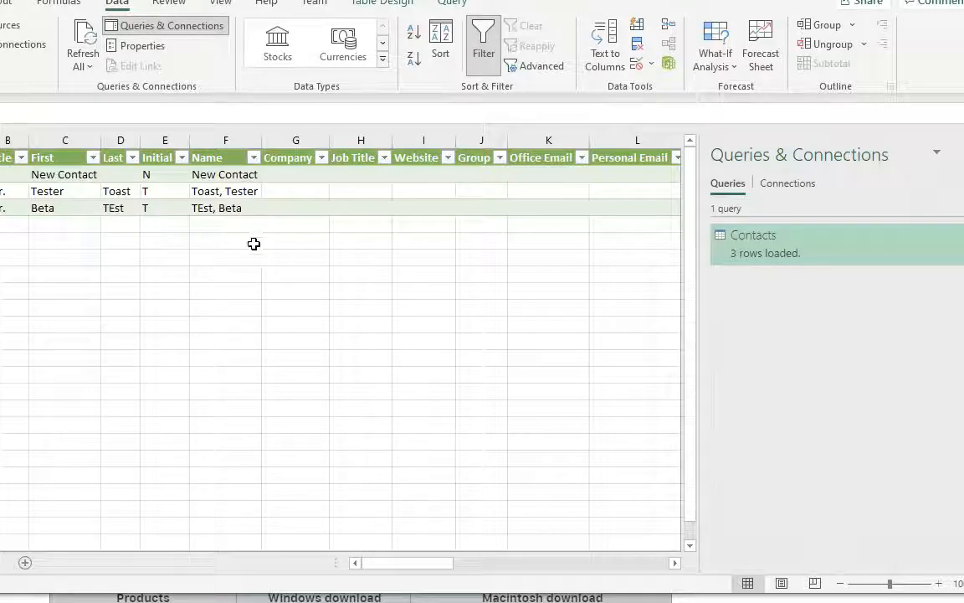
pyautogui.click(225, 257)
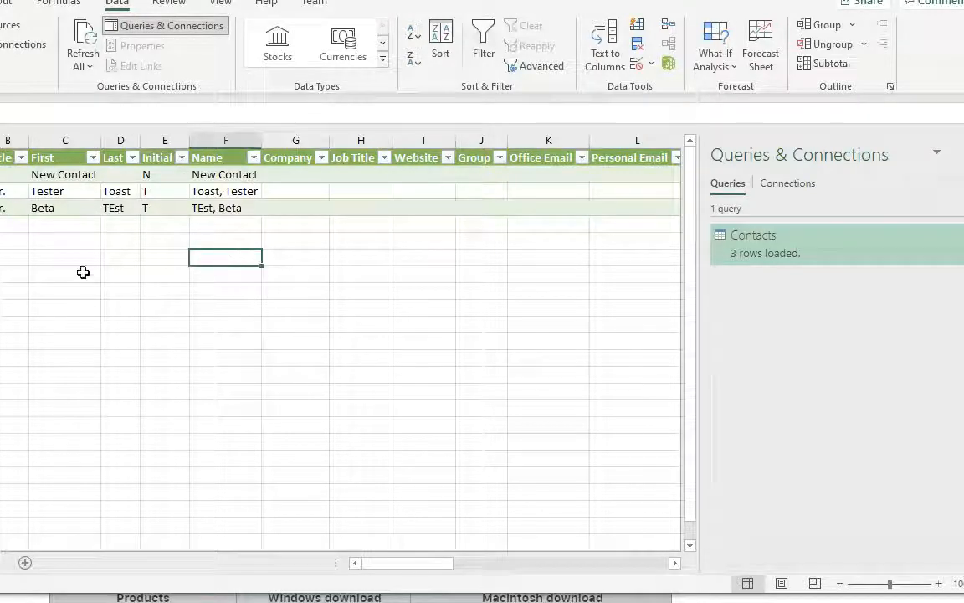
pyautogui.moveTo(41, 289)
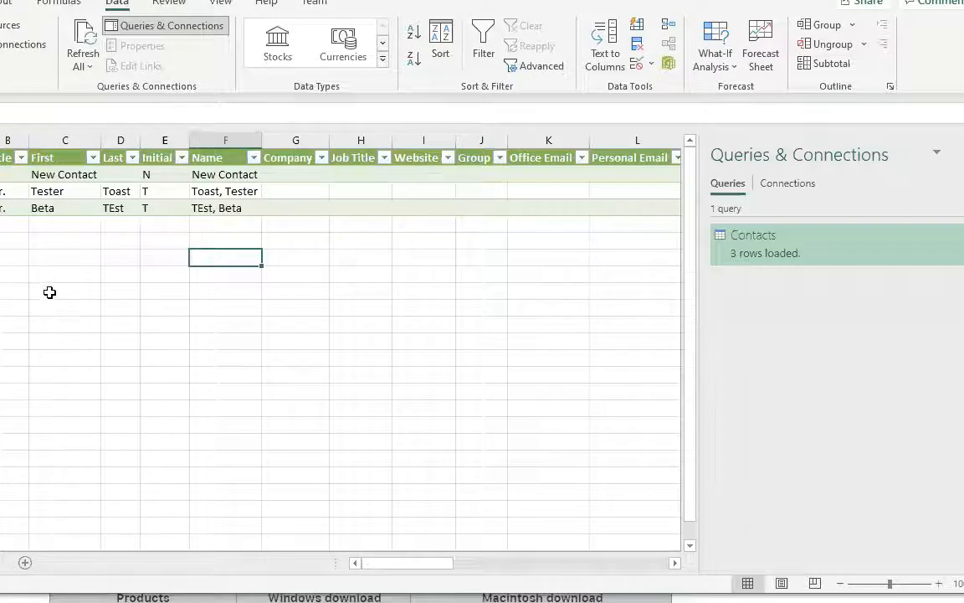
pyautogui.moveTo(106, 394)
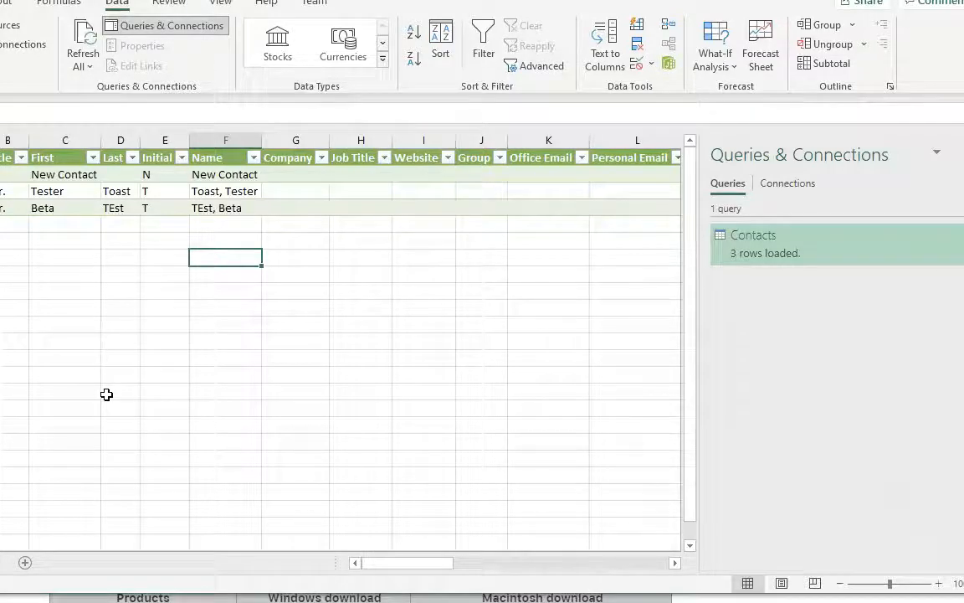
pyautogui.moveTo(98, 518)
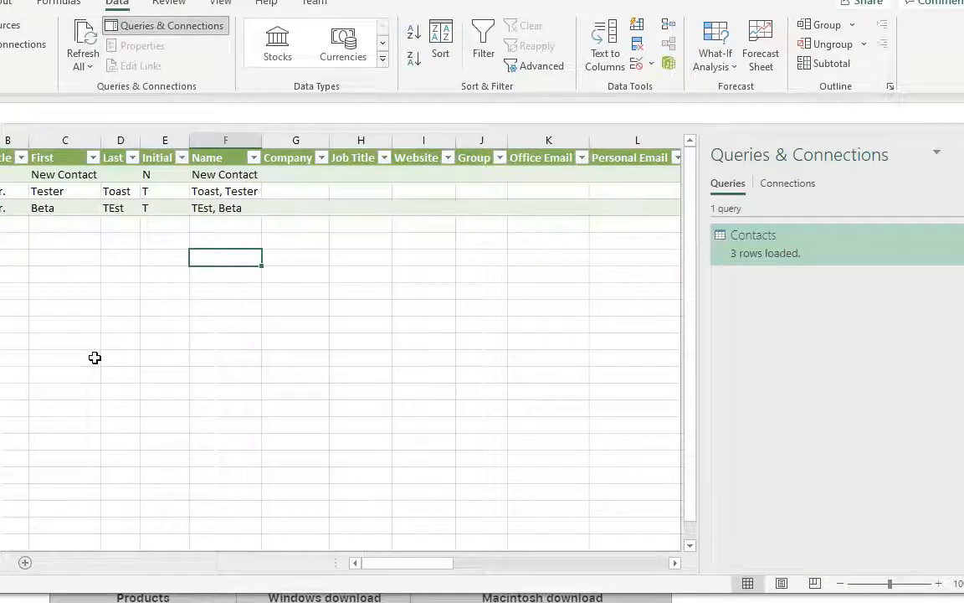
pyautogui.moveTo(84, 308)
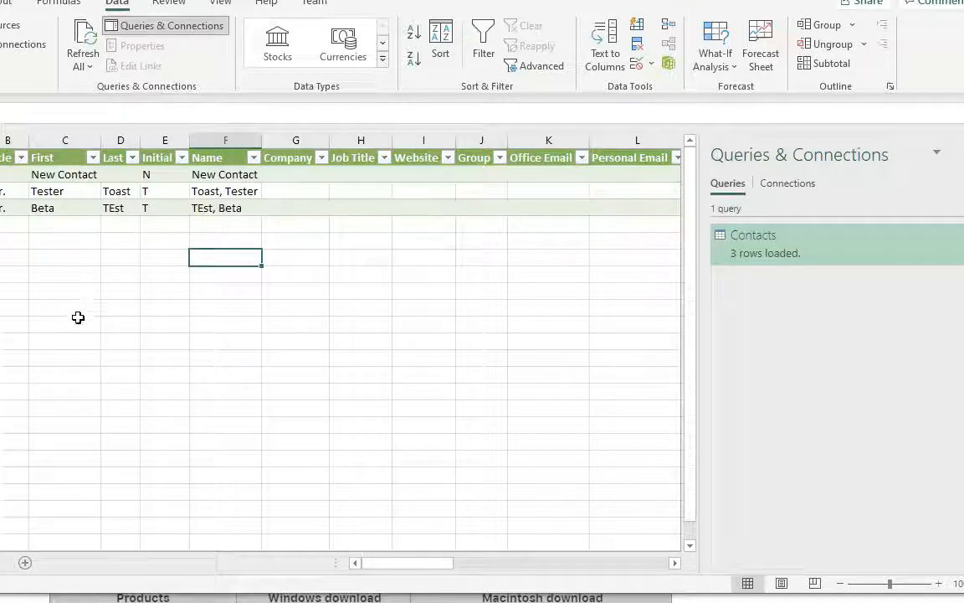
pyautogui.moveTo(43, 299)
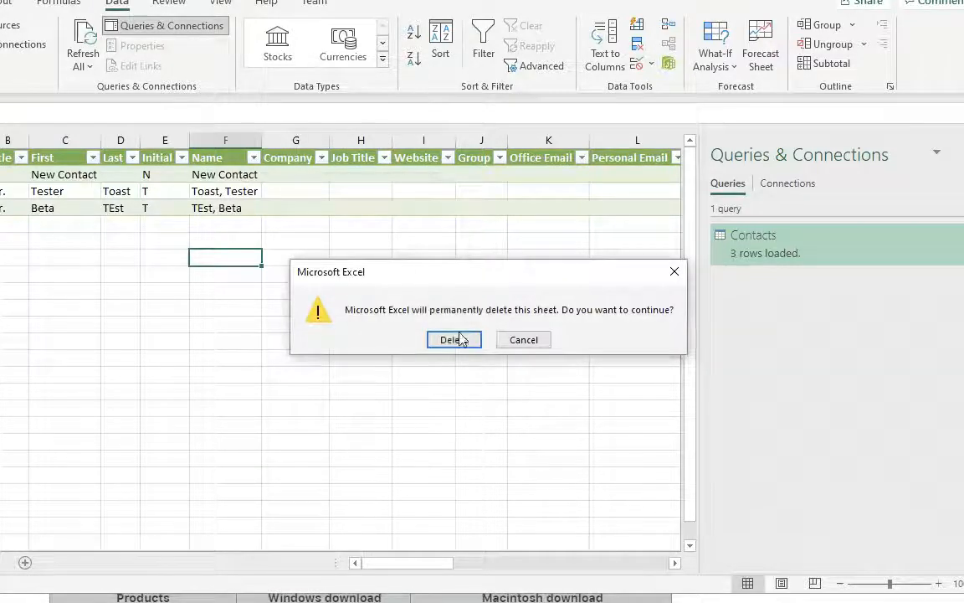
# Confirm deleting the Contacts sheet, then reconnect through the Test Contact ODBC DSN.
pyautogui.click(450, 339)
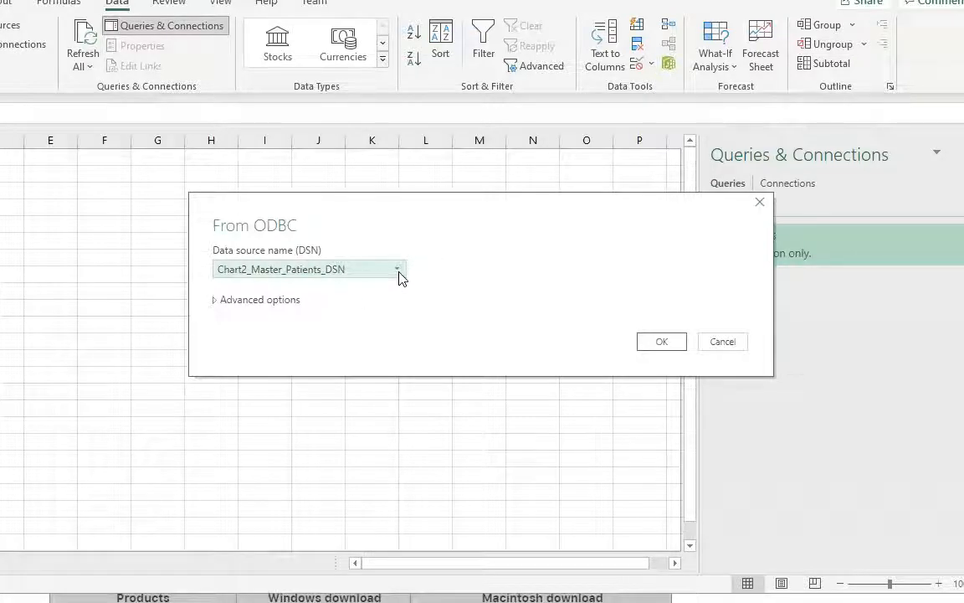
pyautogui.click(397, 269)
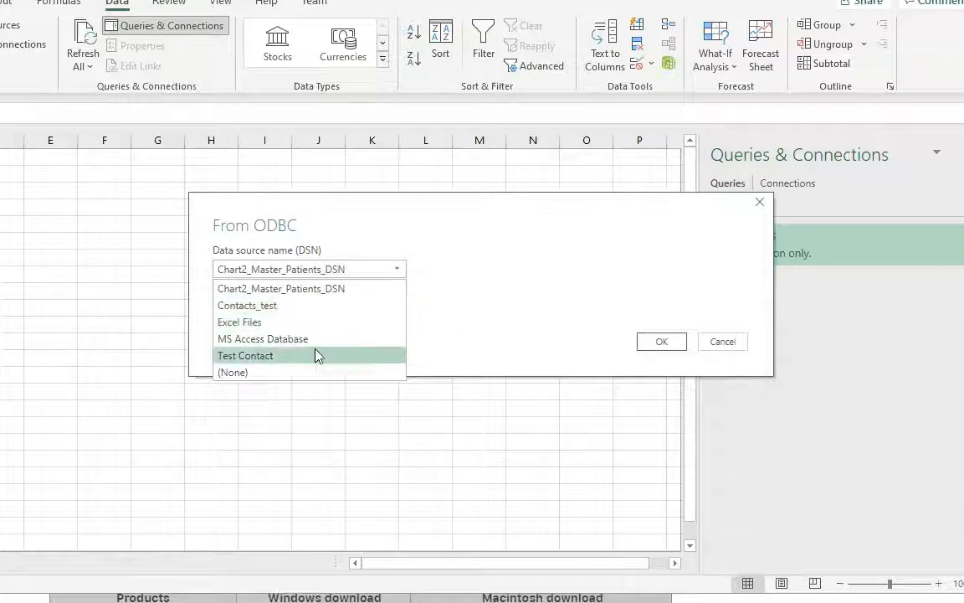
pyautogui.click(245, 355)
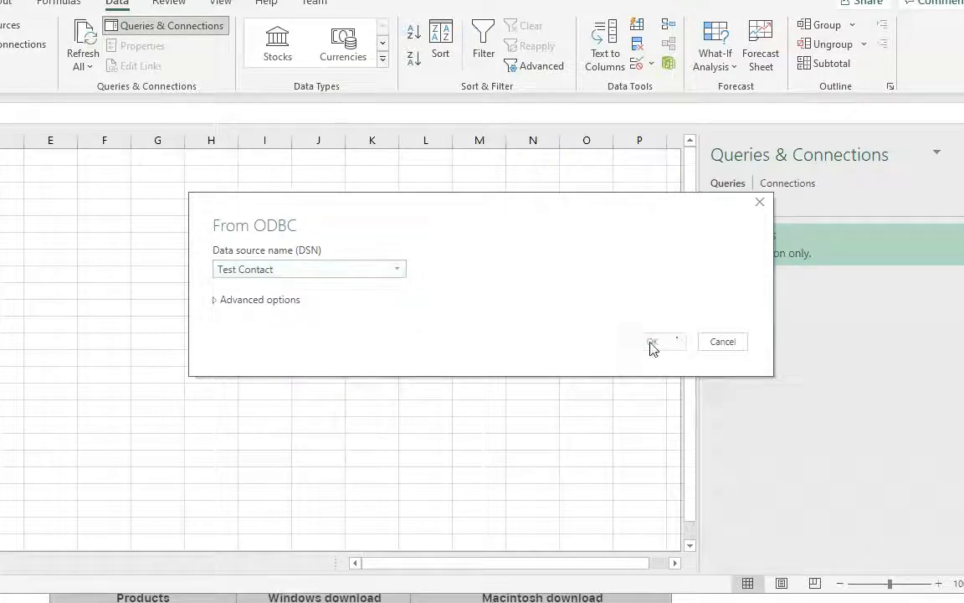
pyautogui.click(654, 341)
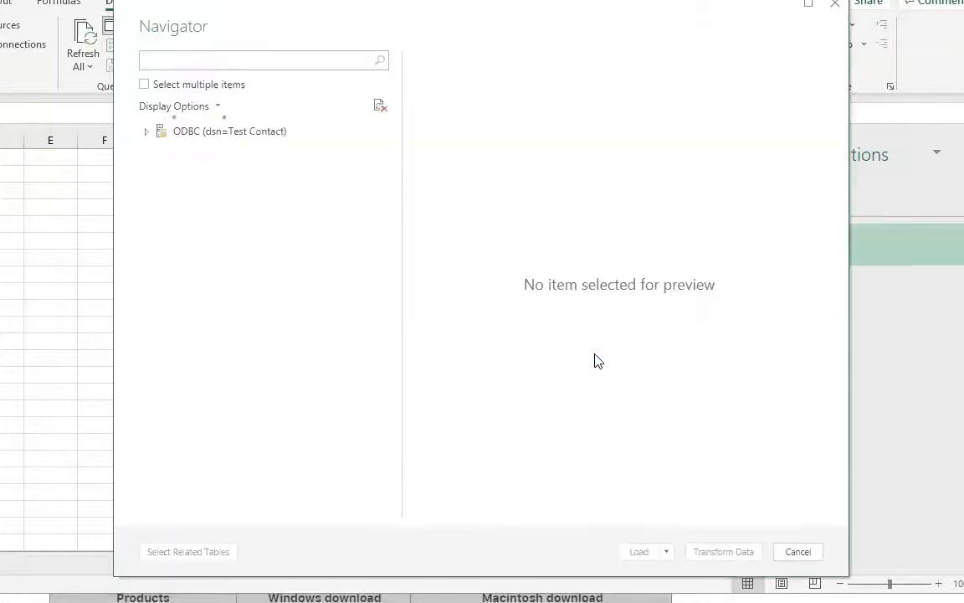
pyautogui.click(146, 130)
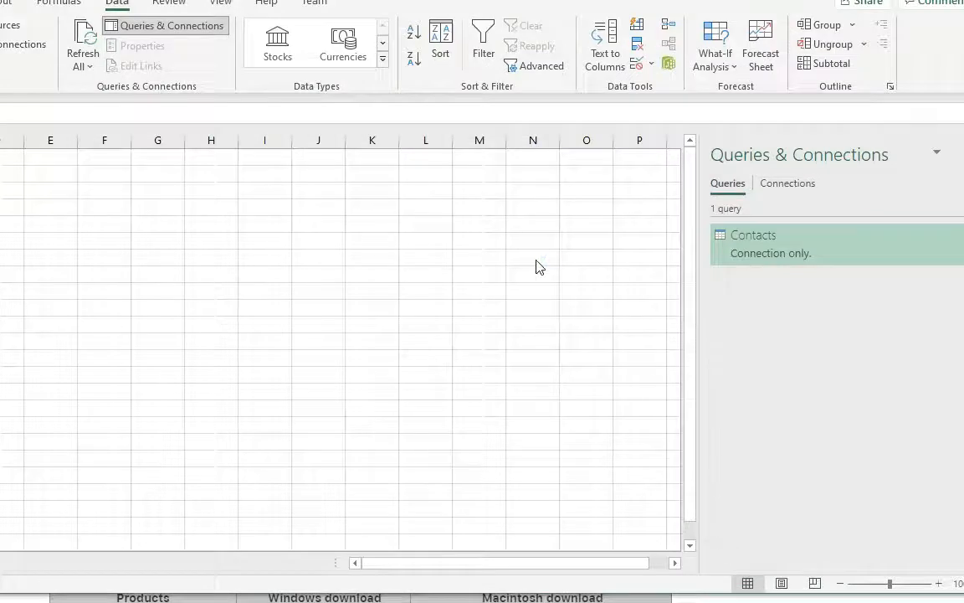
# Open the Contacts query in Power Query Editor and review its columns and Applied Steps.
pyautogui.doubleClick(753, 235)
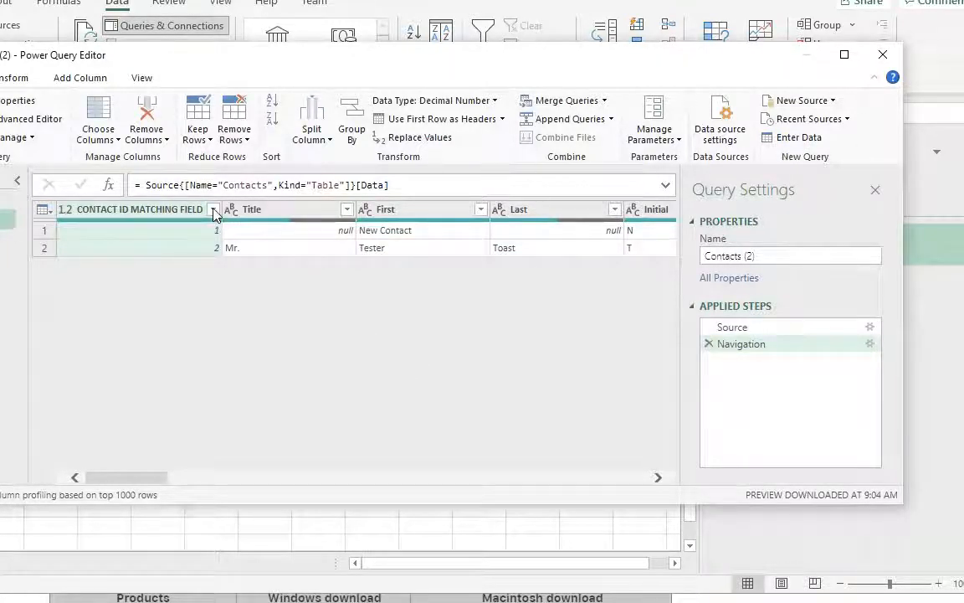
pyautogui.click(215, 210)
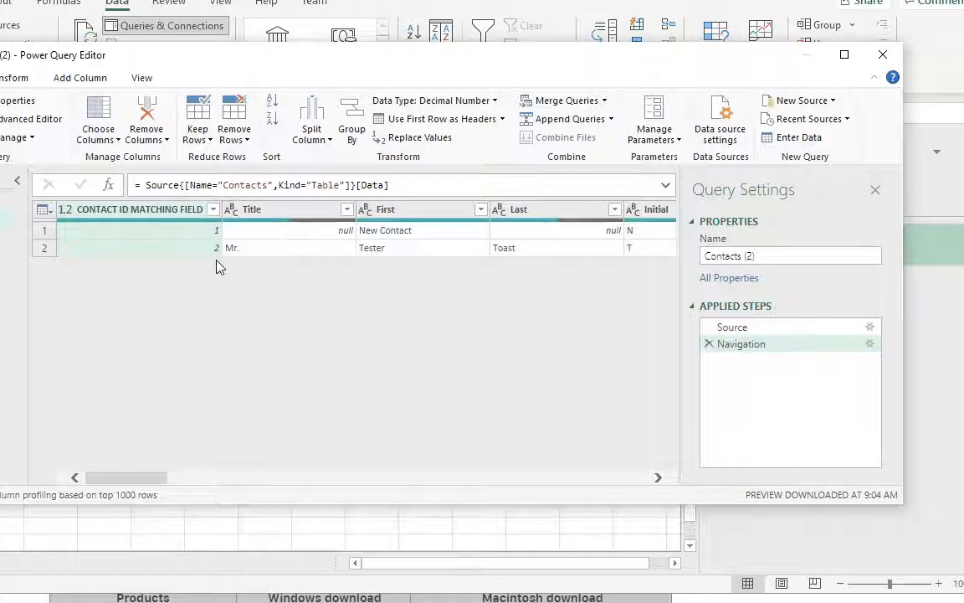
pyautogui.moveTo(647, 479)
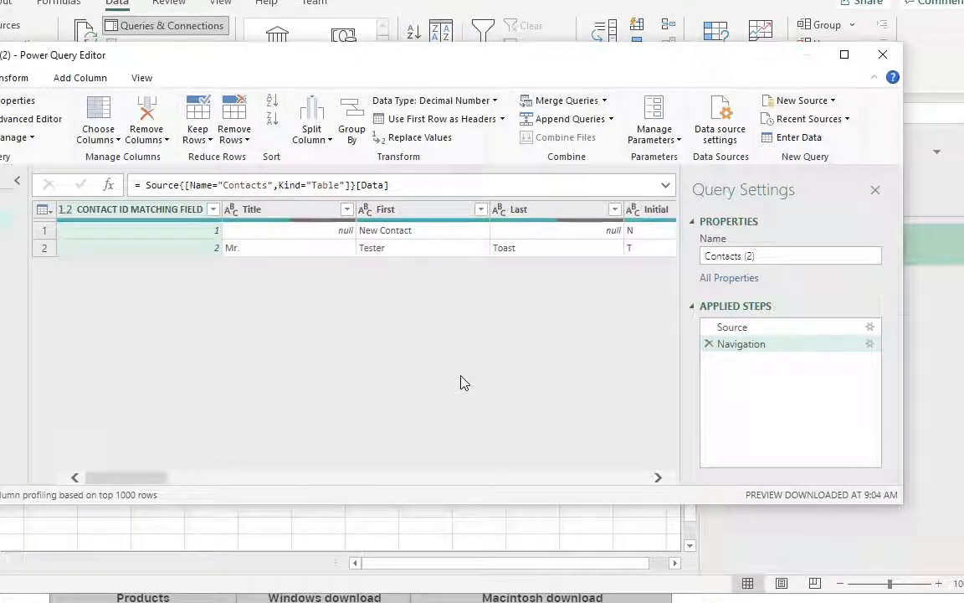
pyautogui.moveTo(453, 393)
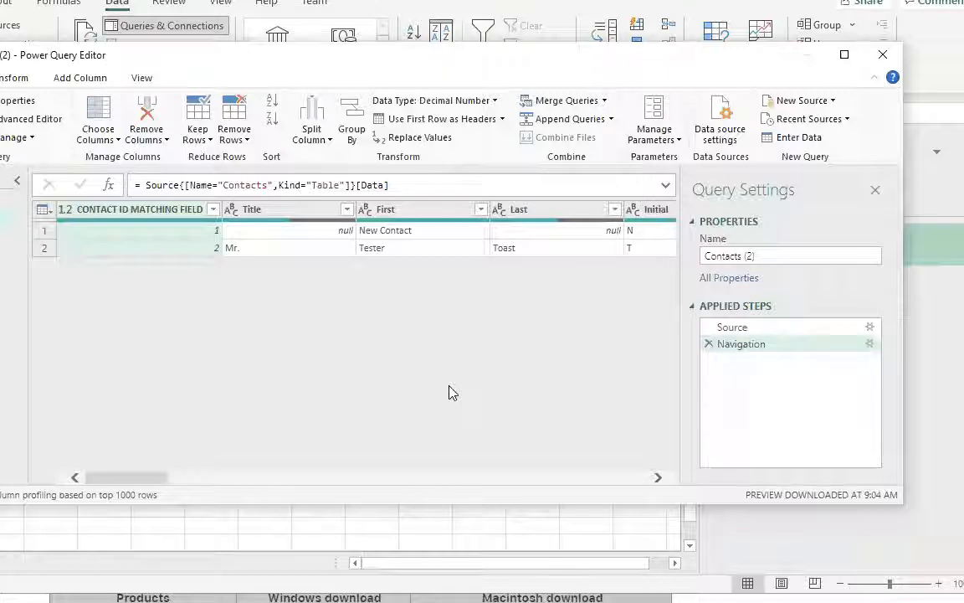
pyautogui.moveTo(379, 416)
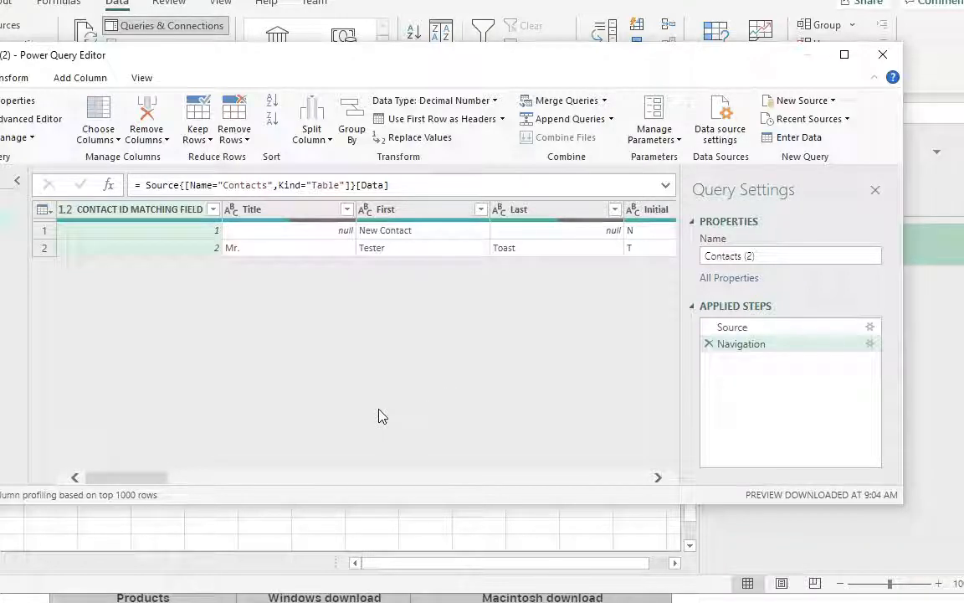